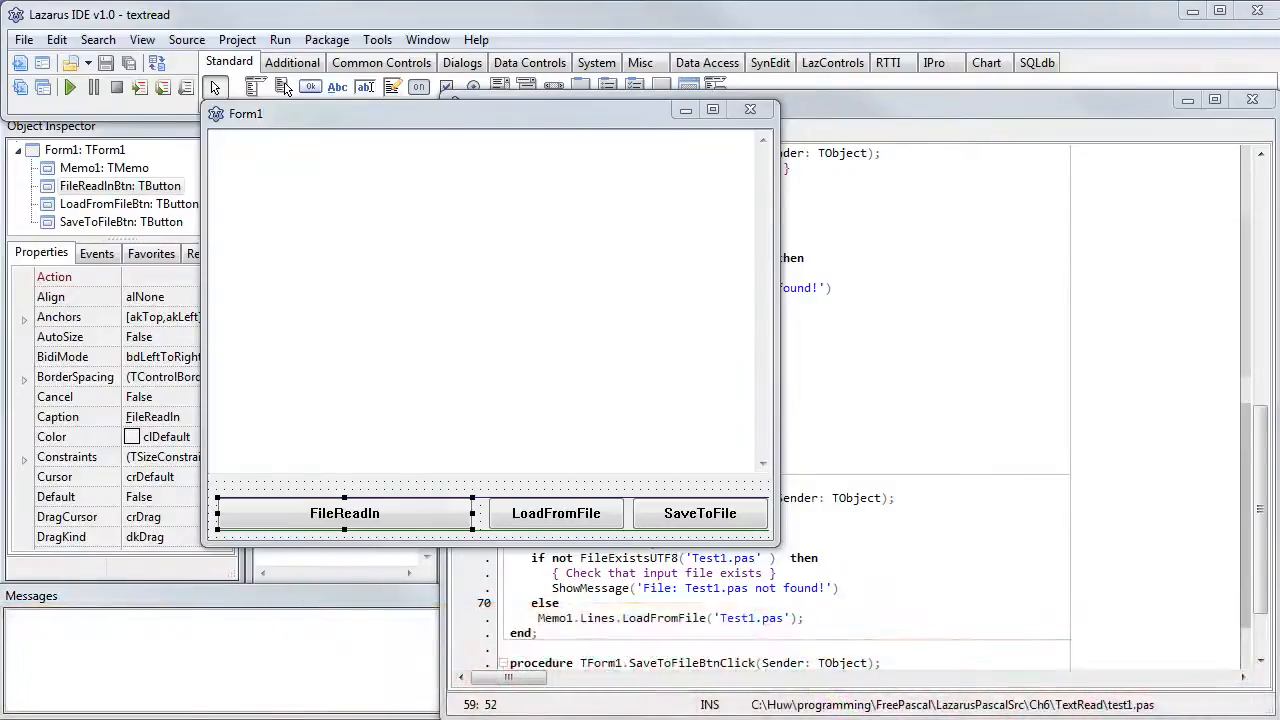
mouse_move(368, 513)
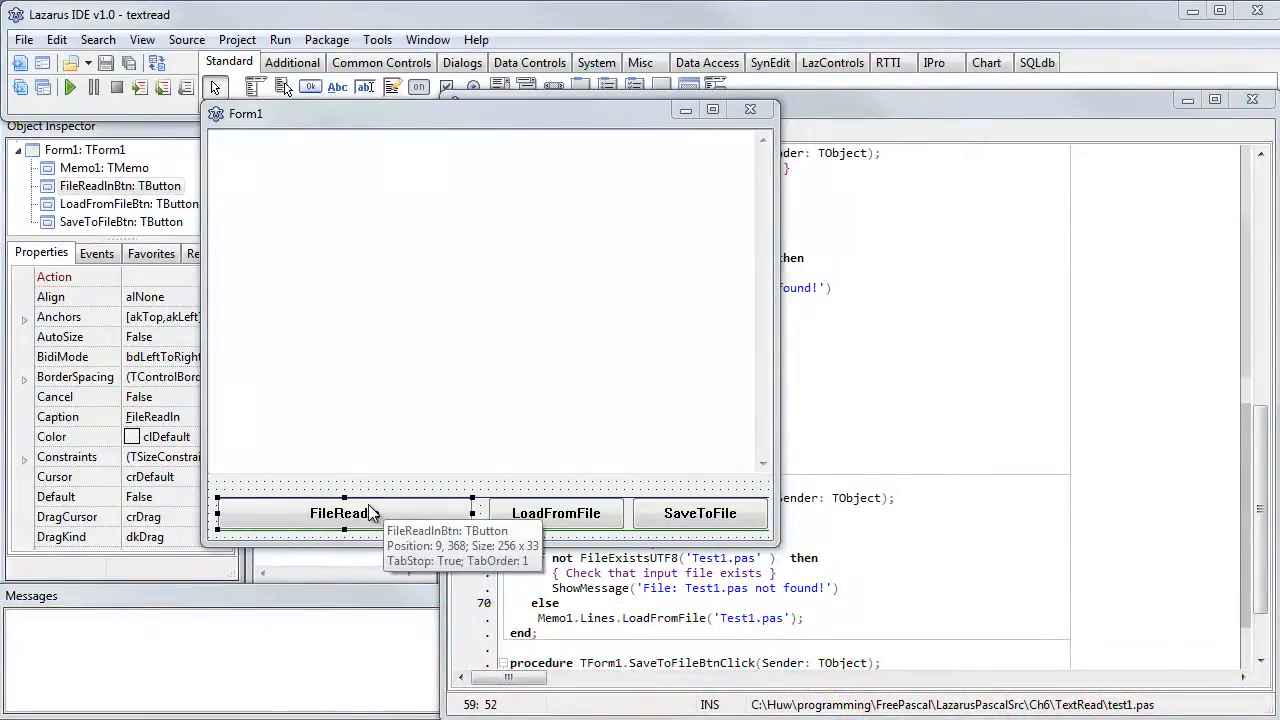
Step: Open the FileReadIn button's OnClick handler, which reads Test1.pas with AssignFile, Reset and Readln
double_click(345, 513)
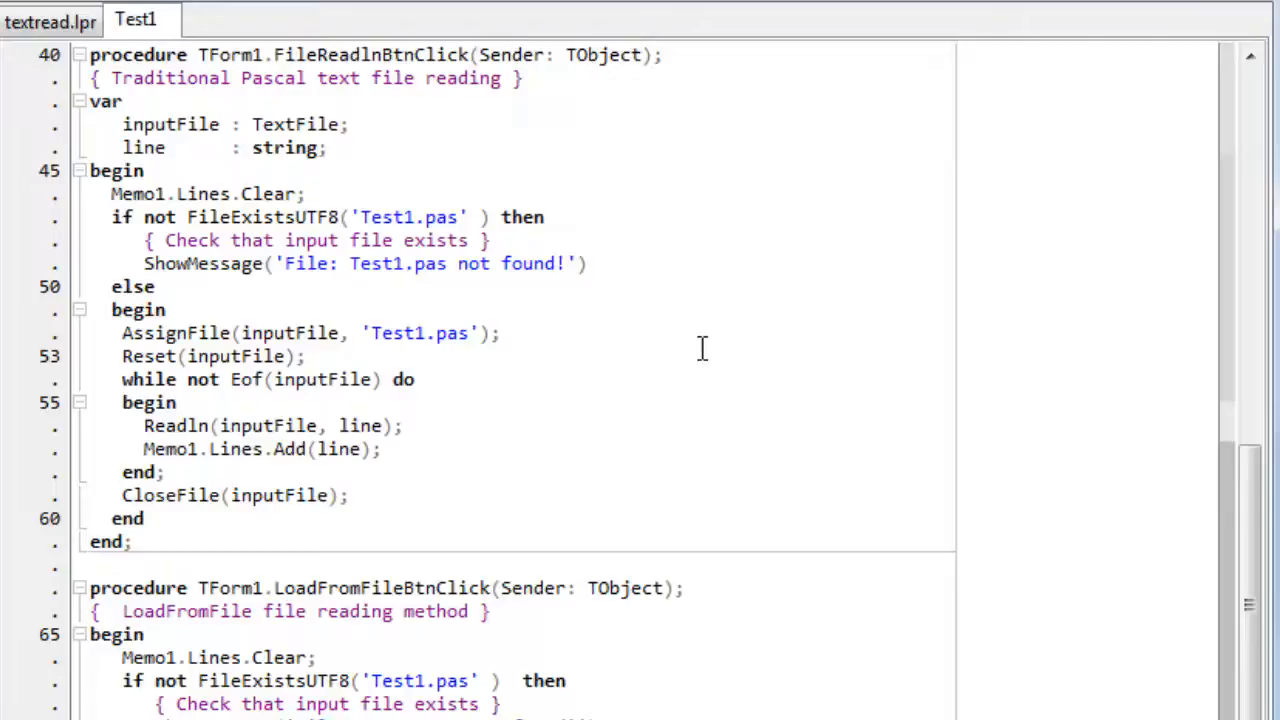
double_click(262, 217)
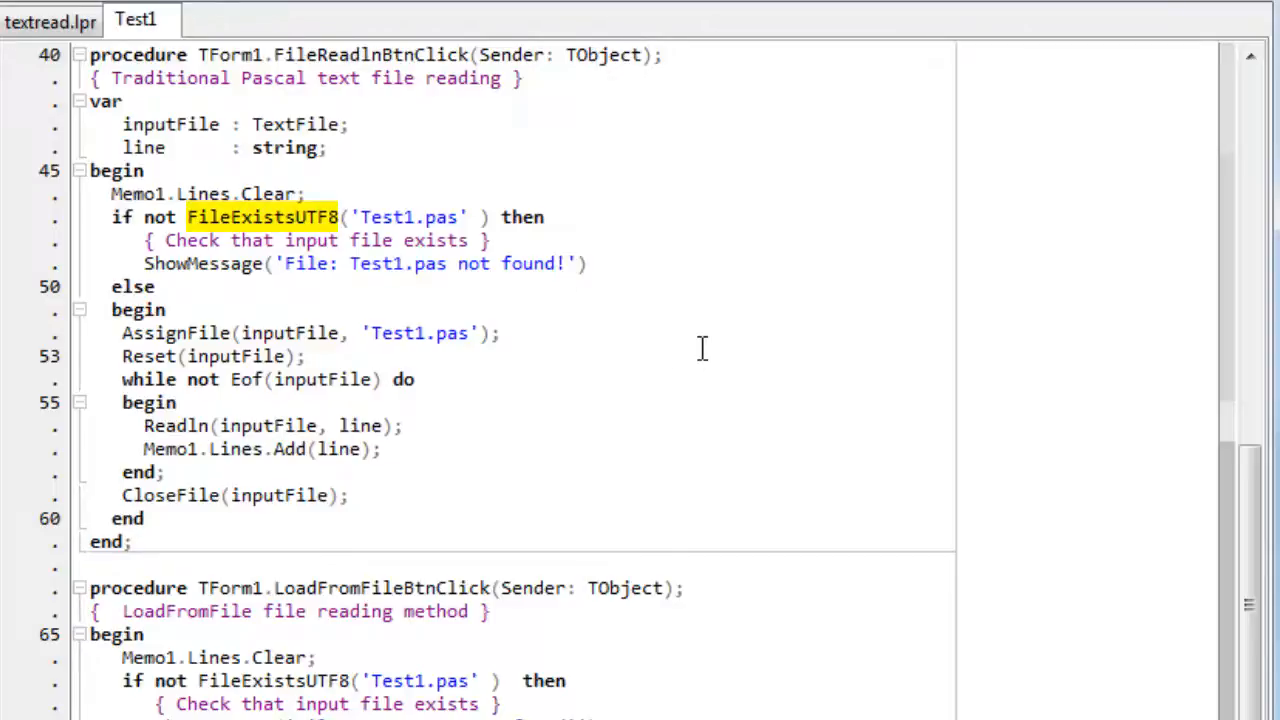
left_click(673, 355)
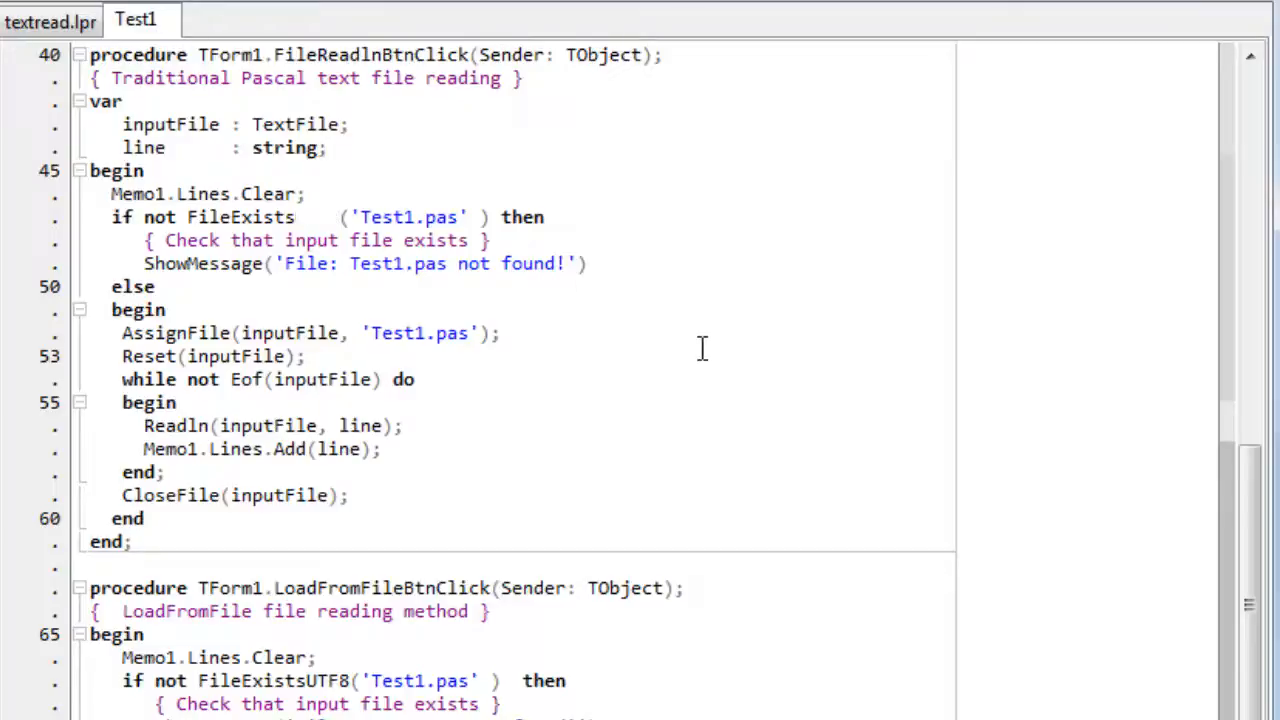
type("UTF8")
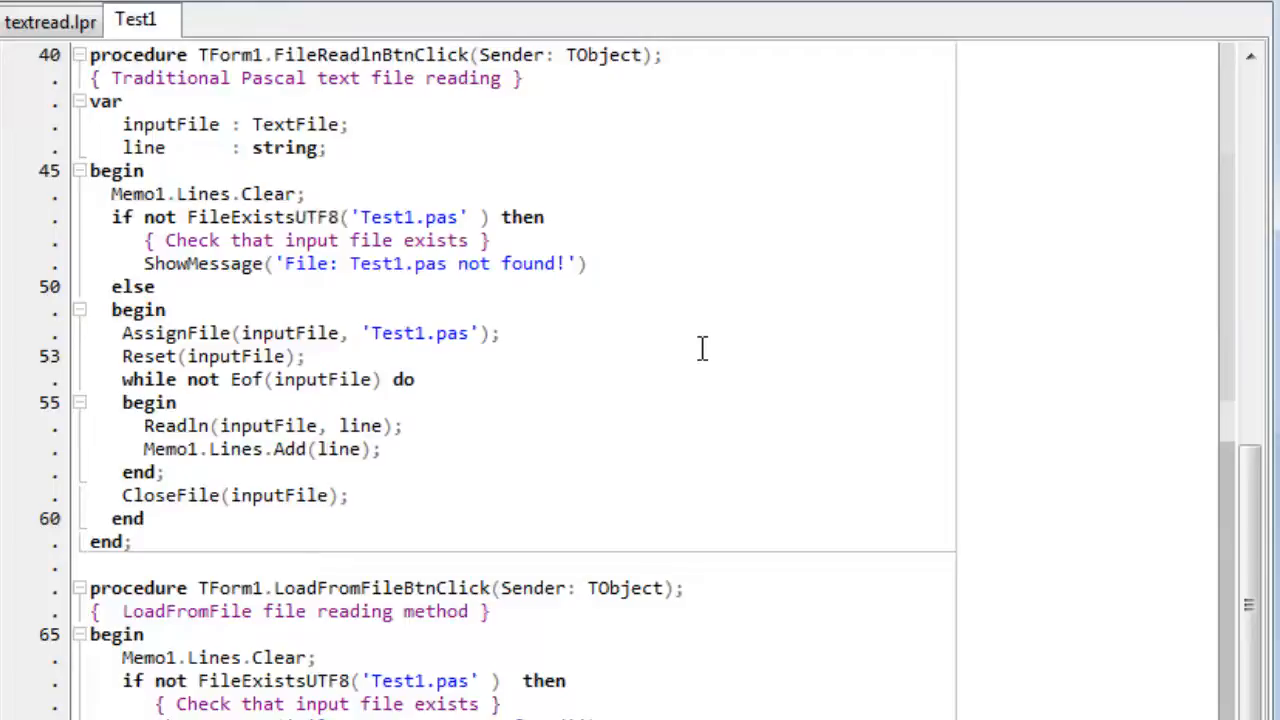
left_click(672, 356)
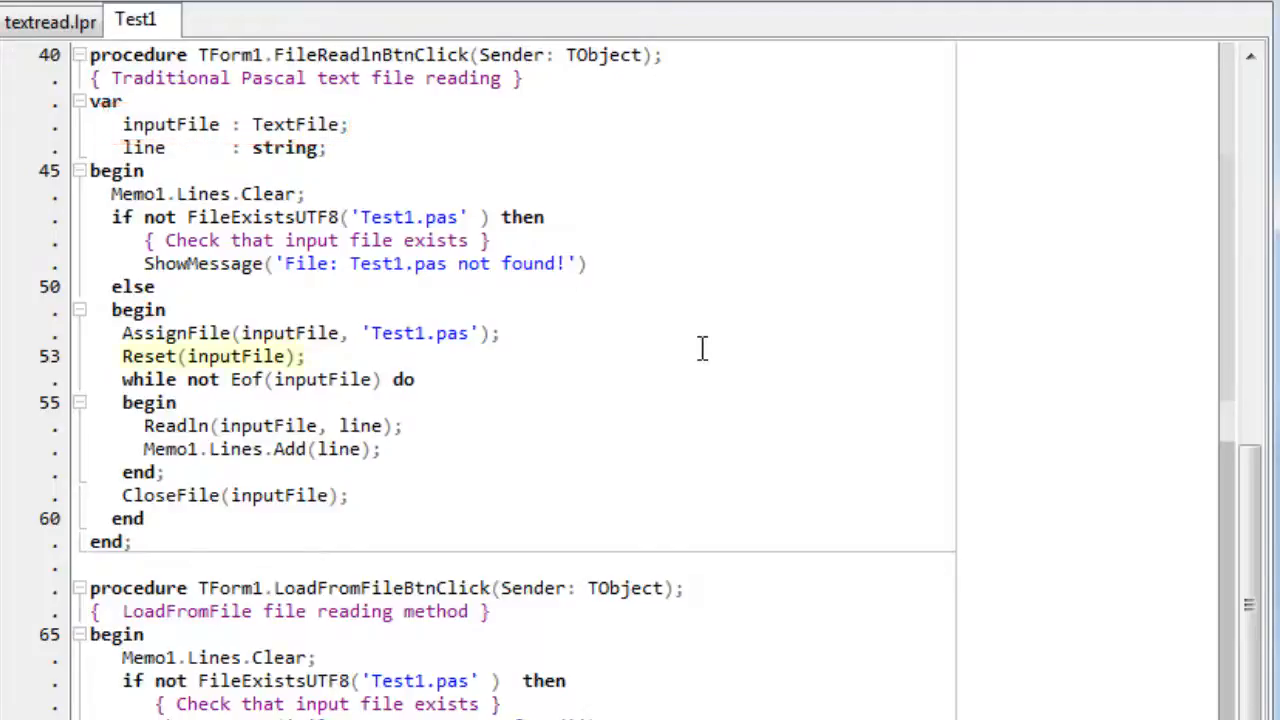
double_click(213, 356)
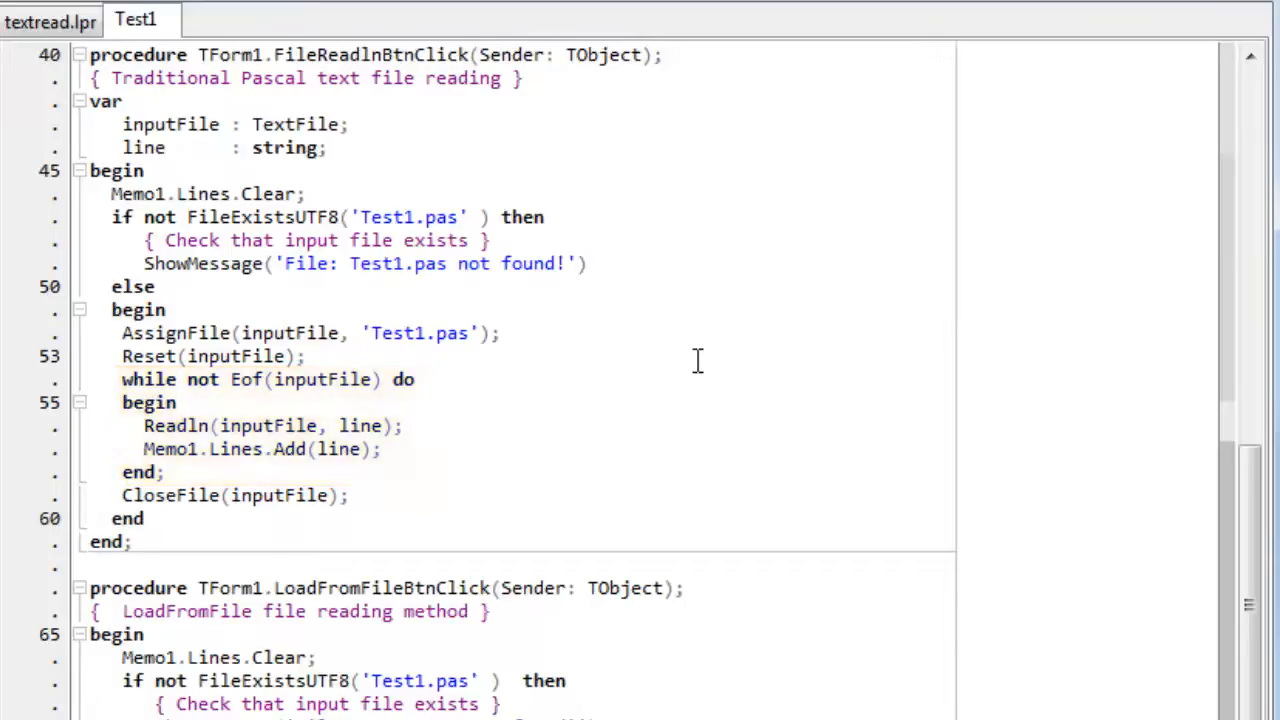
left_click(673, 357)
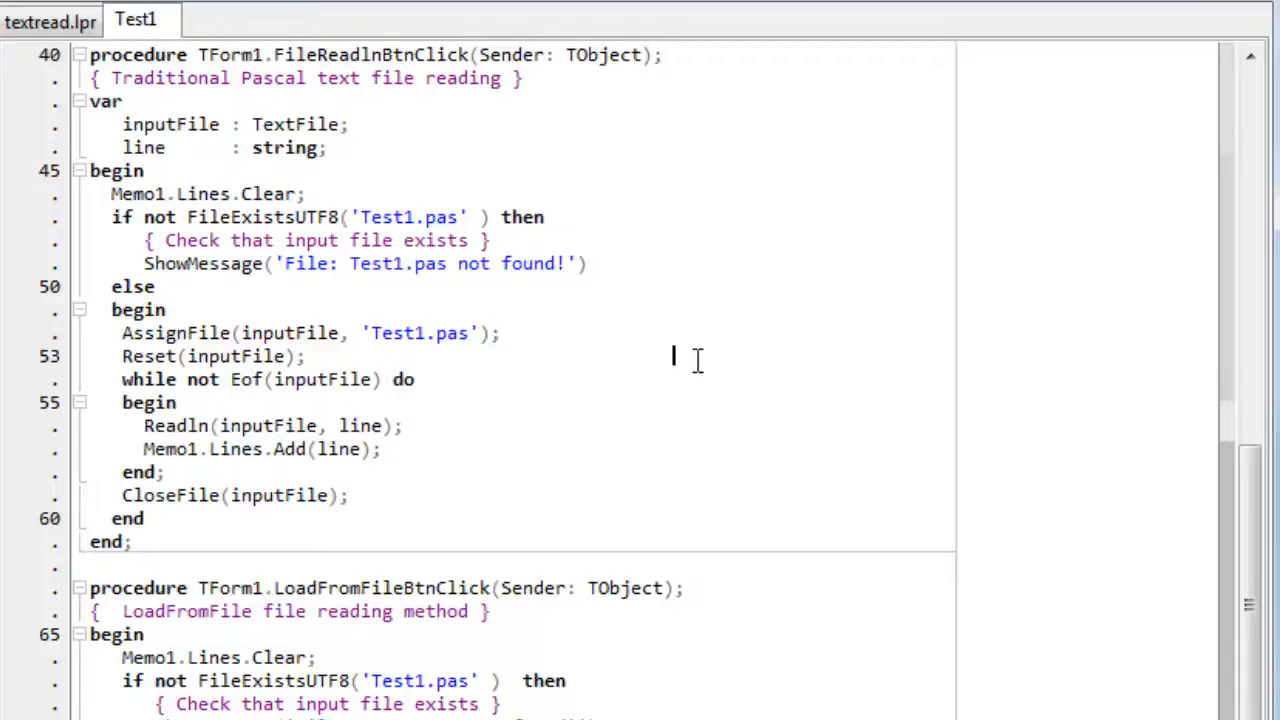
mouse_move(697, 360)
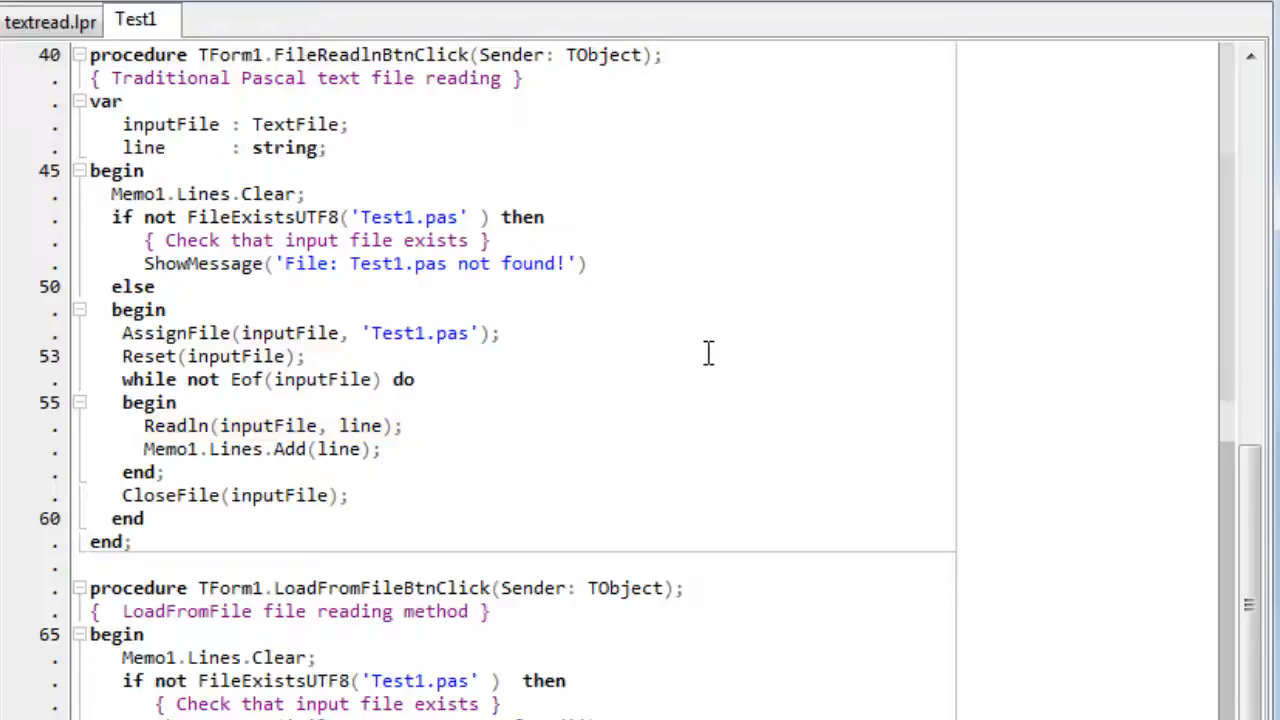
left_click(673, 354)
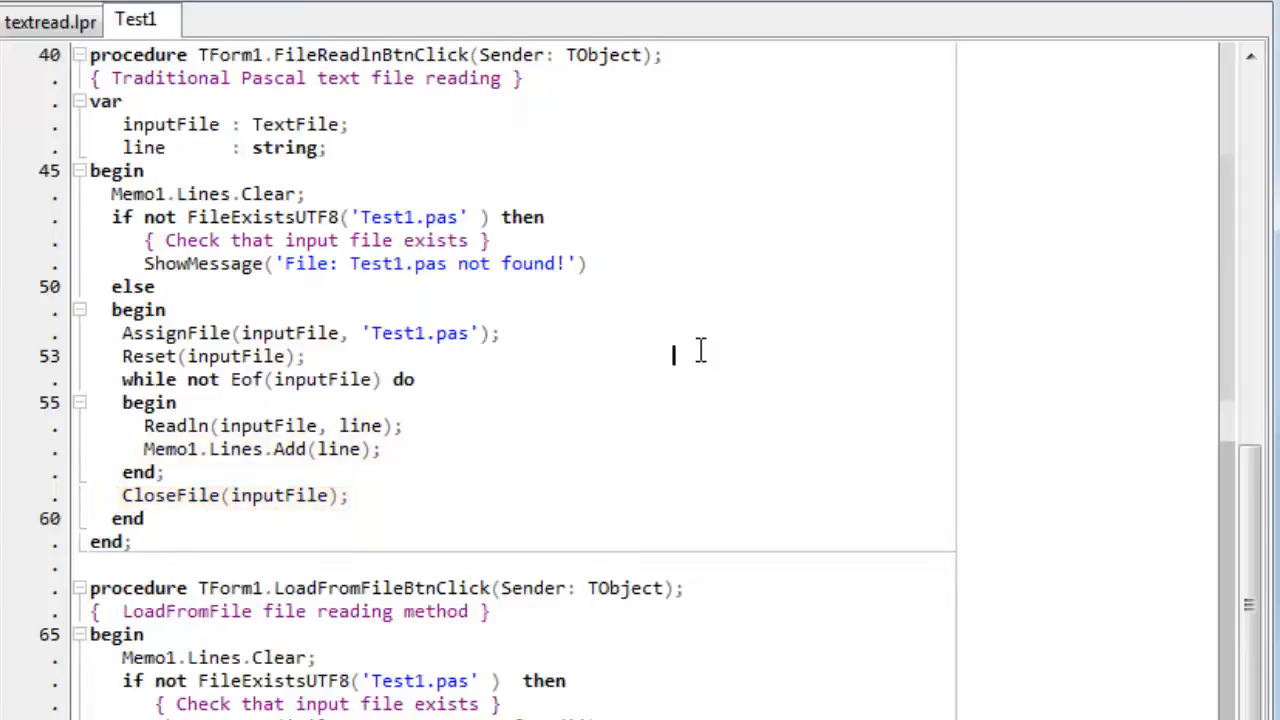
scroll("down", 3)
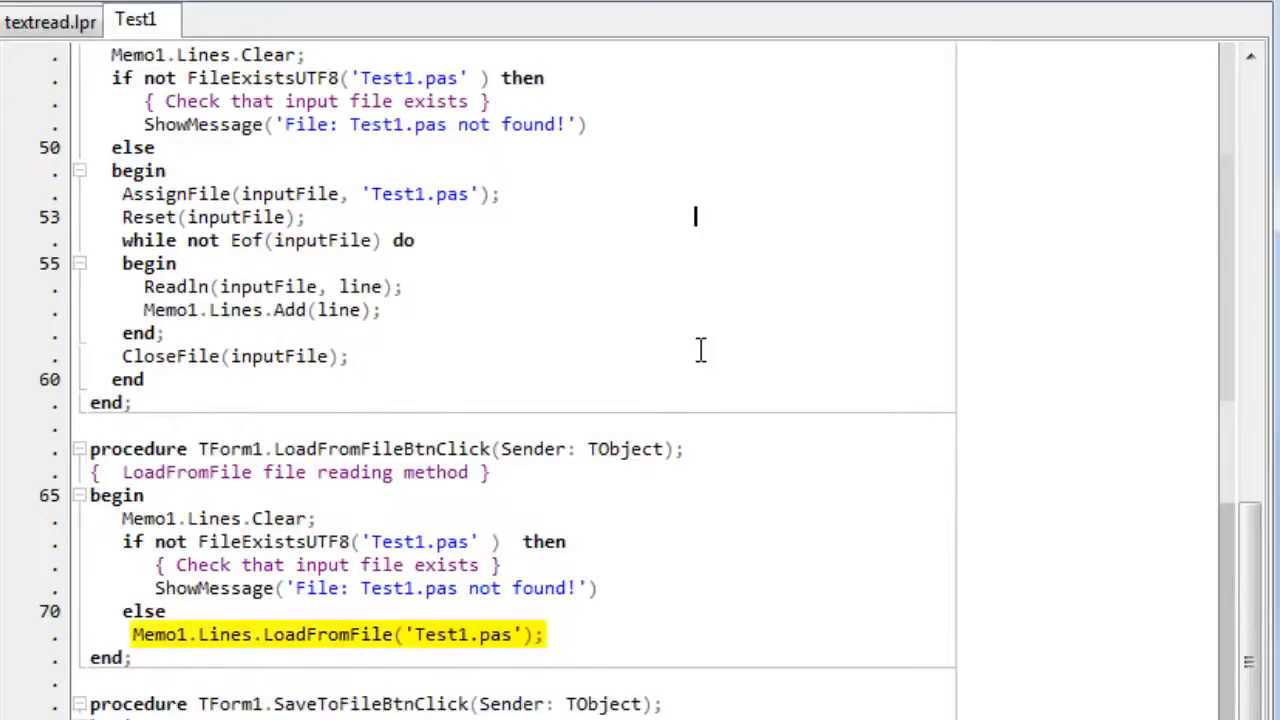
mouse_move(690, 367)
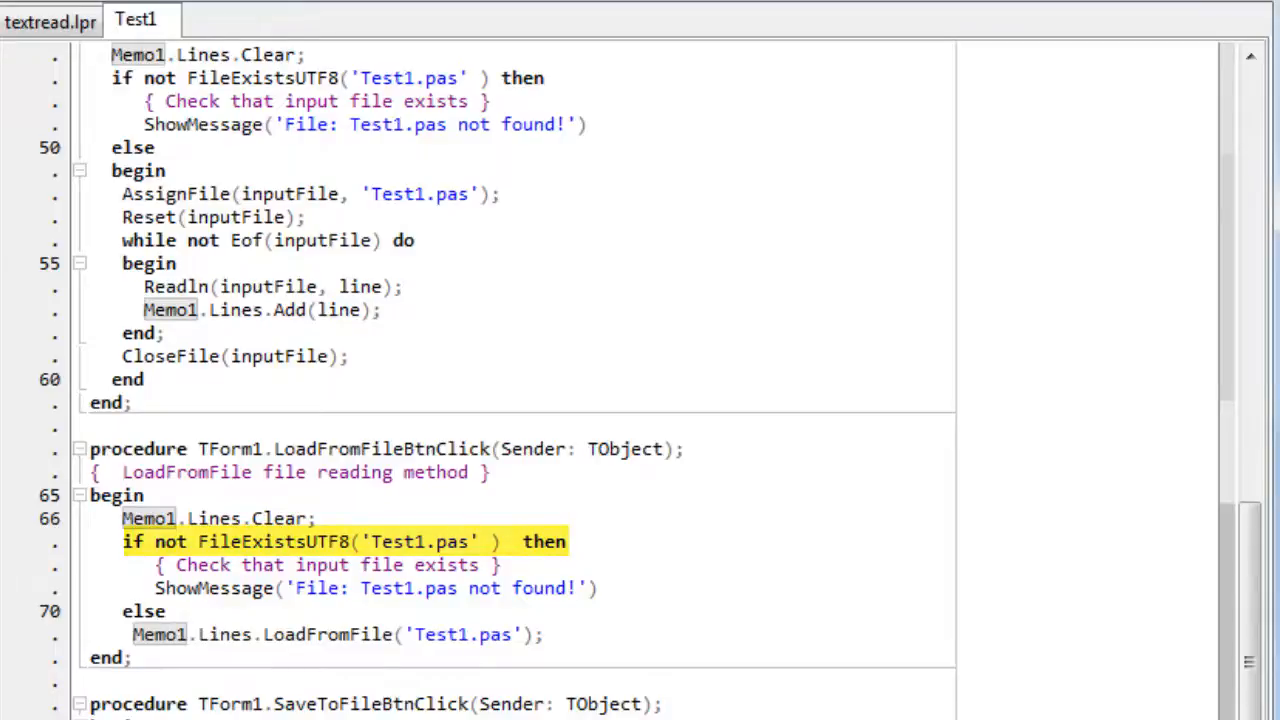
scroll("down", 3)
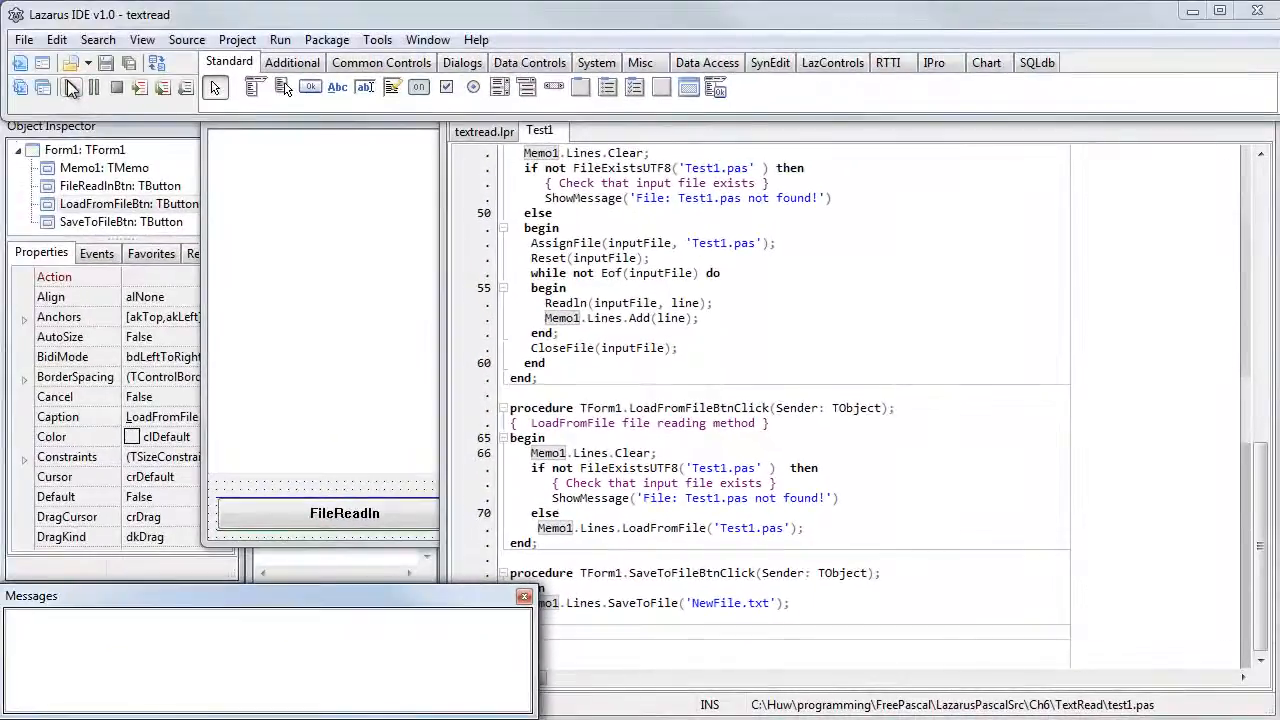
Step: Build and run textread, then load Test1.pas into its memo via LoadFromFile
left_click(279, 39)
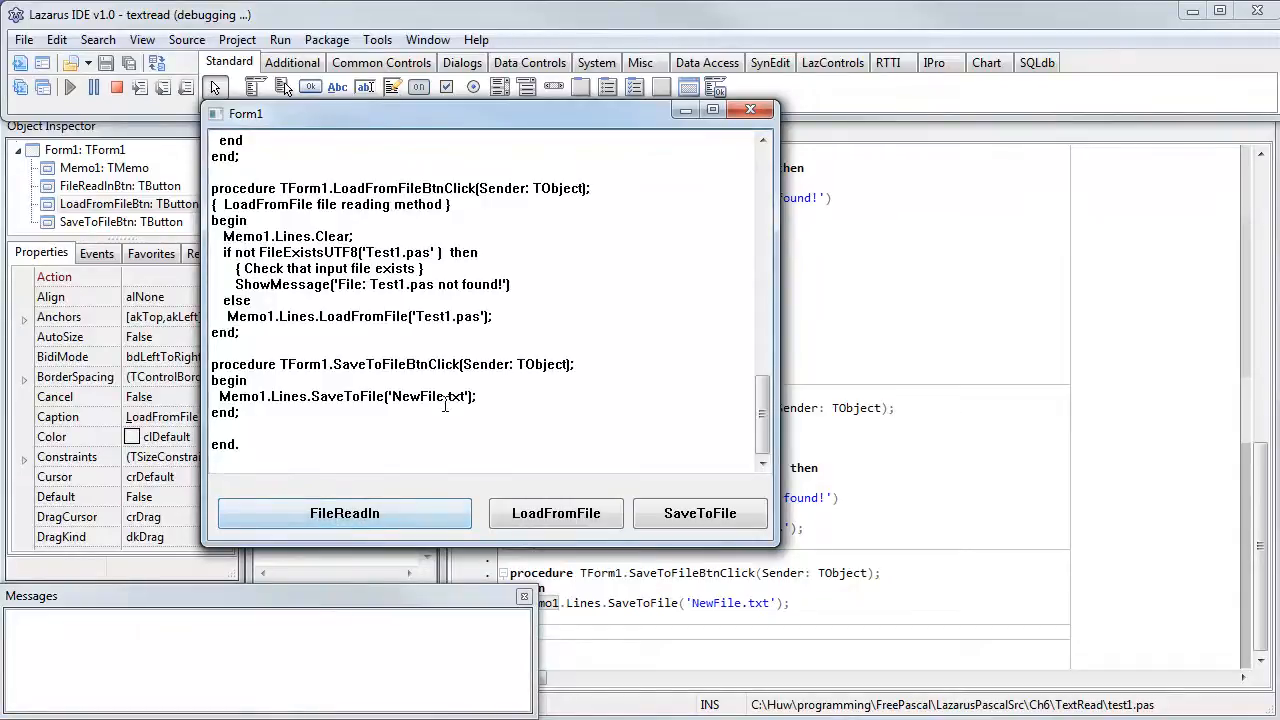
key("ctrl+a")
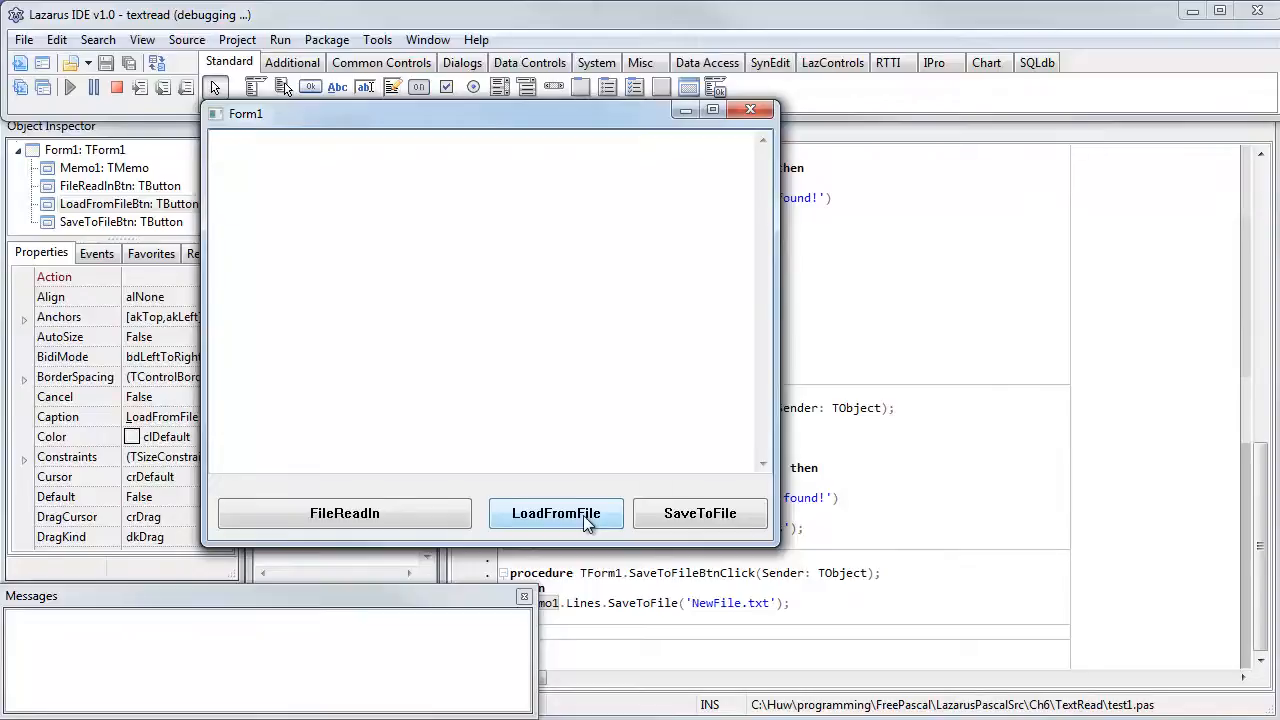
left_click(556, 513)
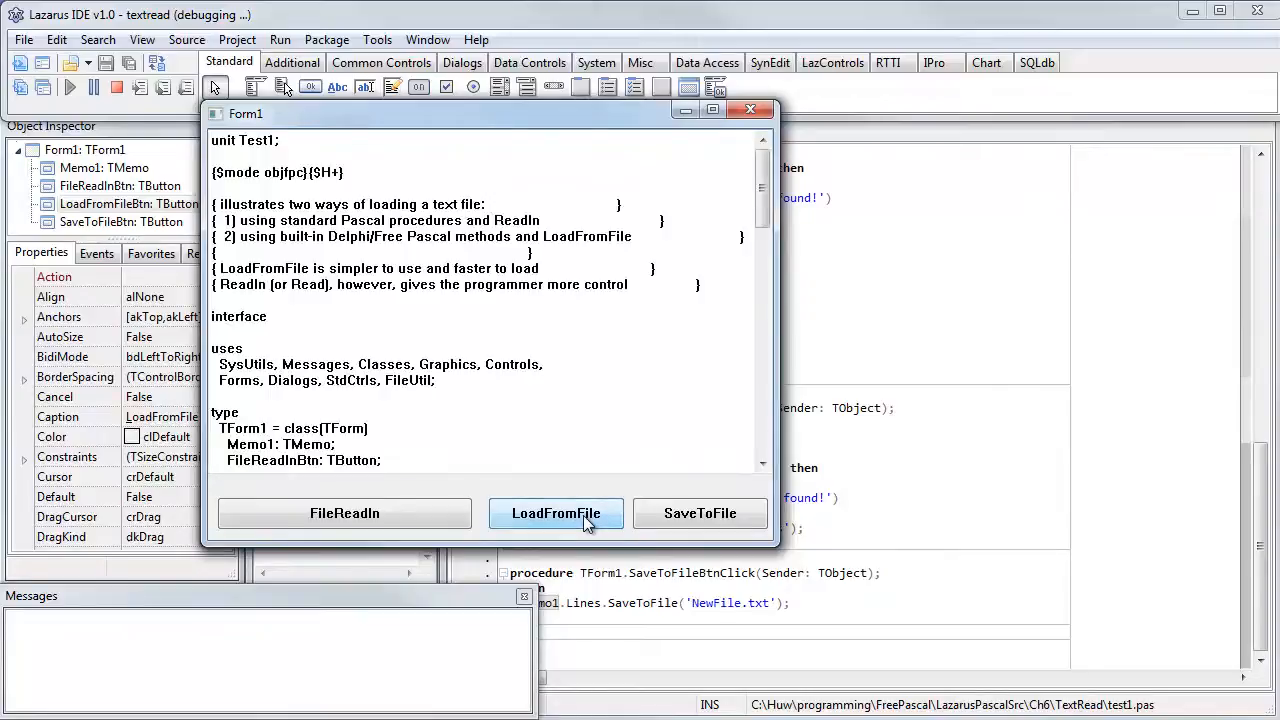
mouse_move(700, 513)
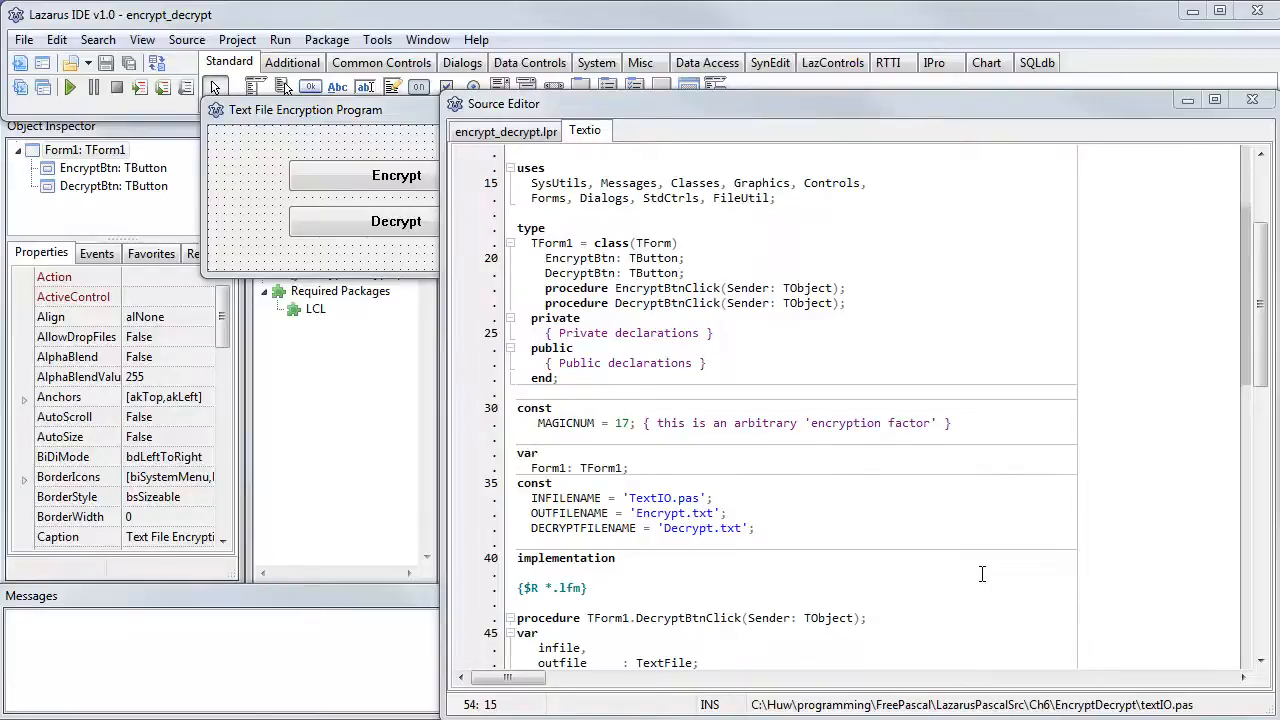
mouse_move(1035, 498)
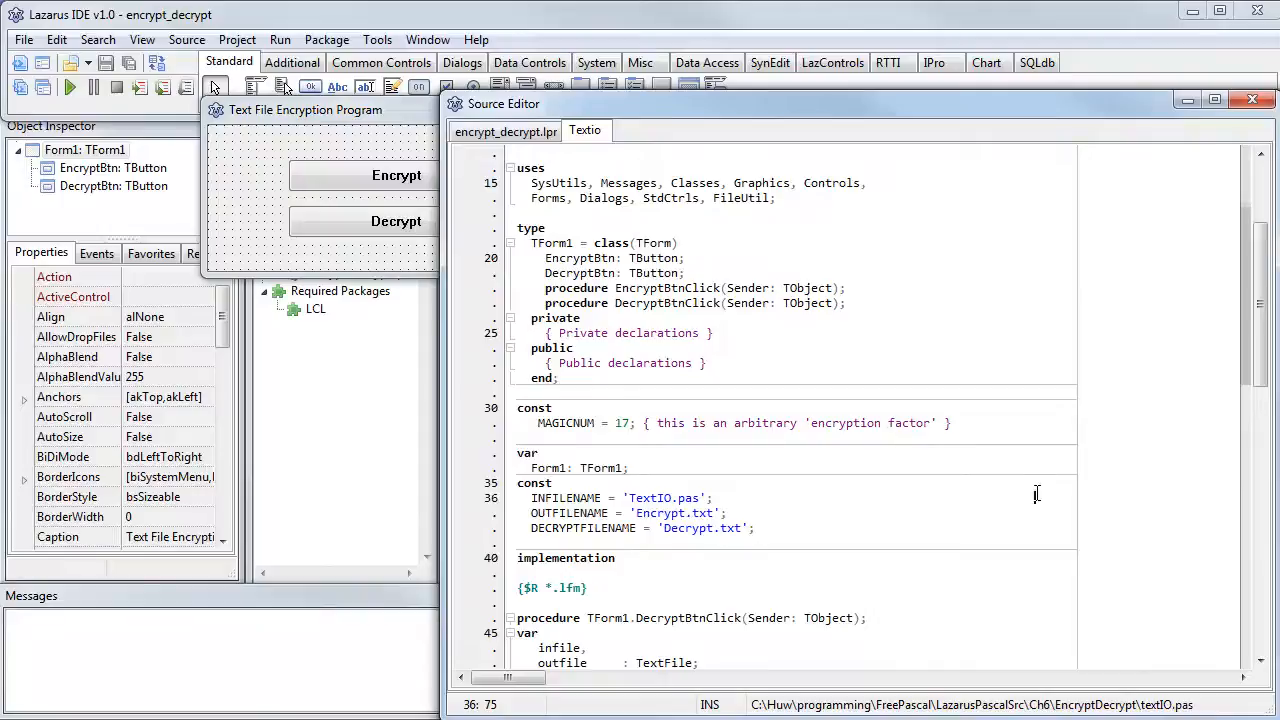
Step: Scroll the TextIO unit down to the MAGICNUM constants and DecryptBtnClick procedure
scroll("down", 3)
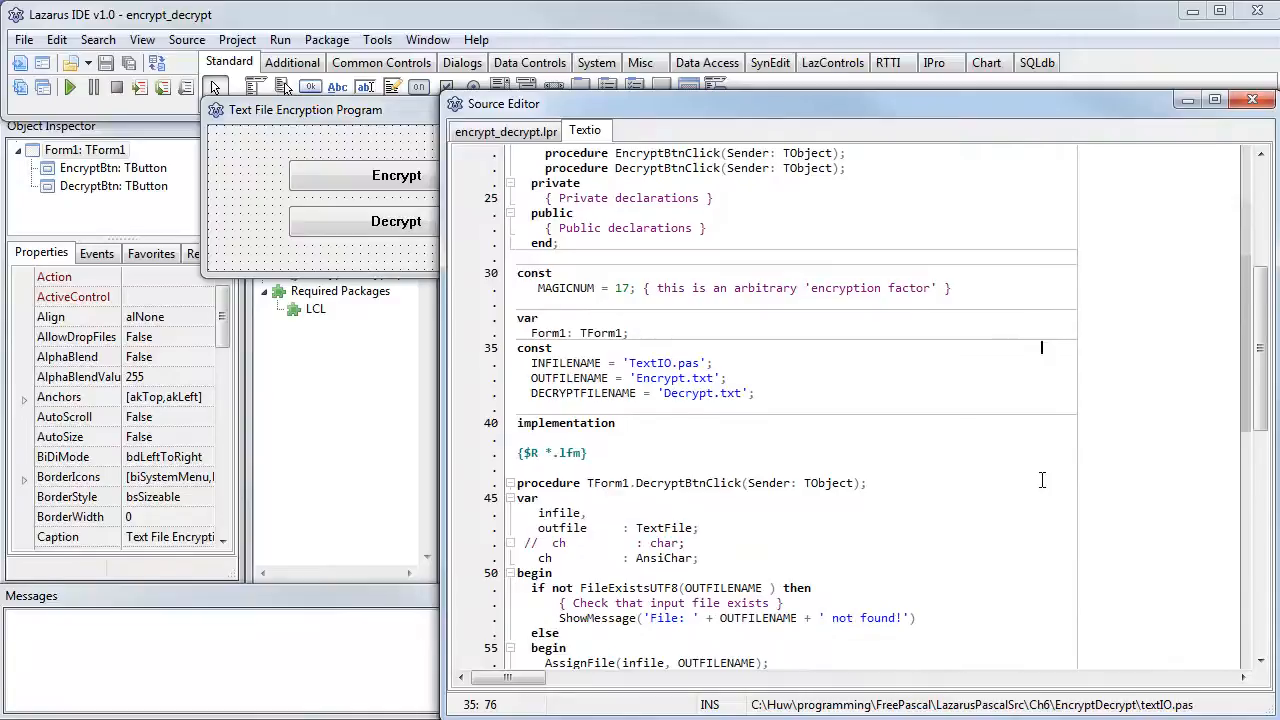
scroll("down", 3)
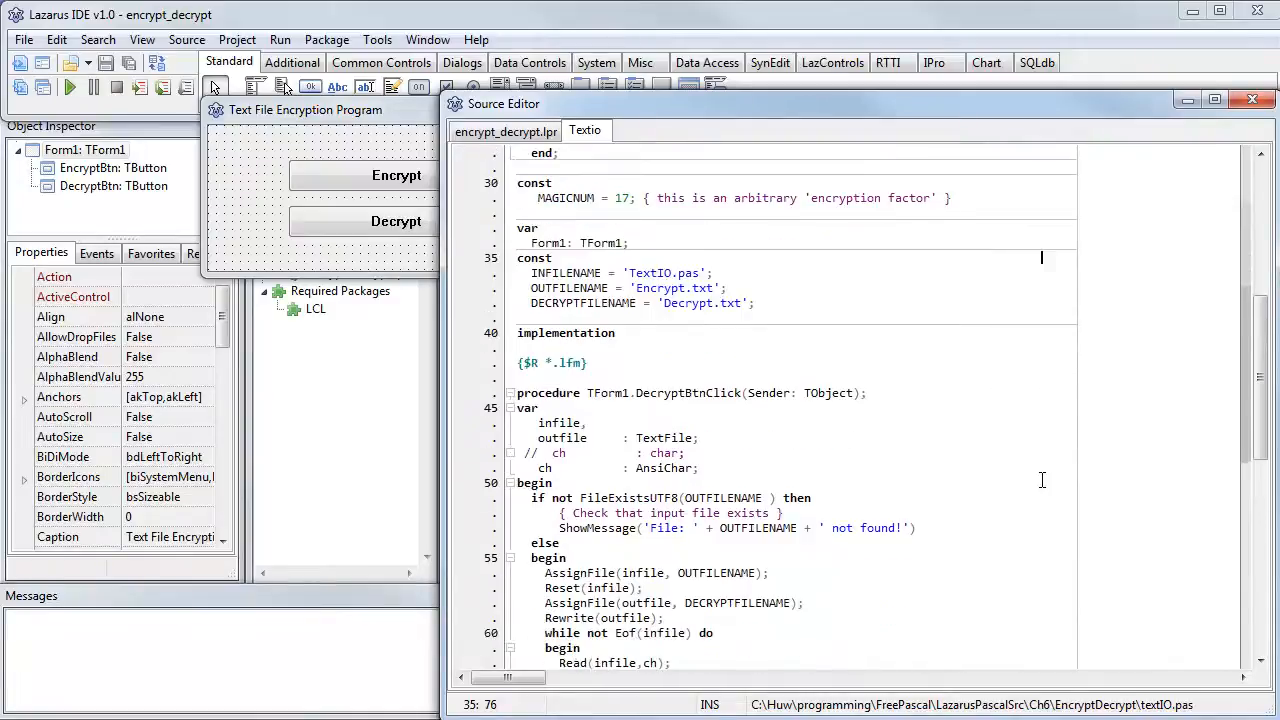
scroll("down", 3)
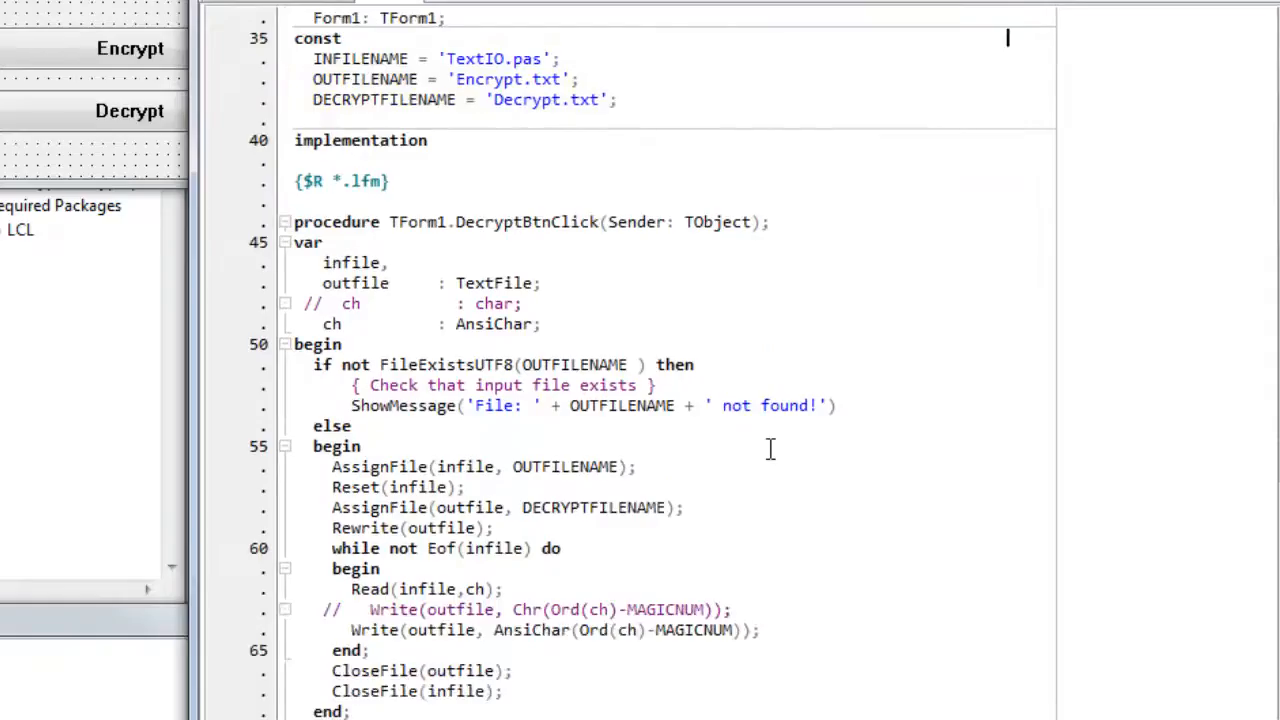
scroll("down", 3)
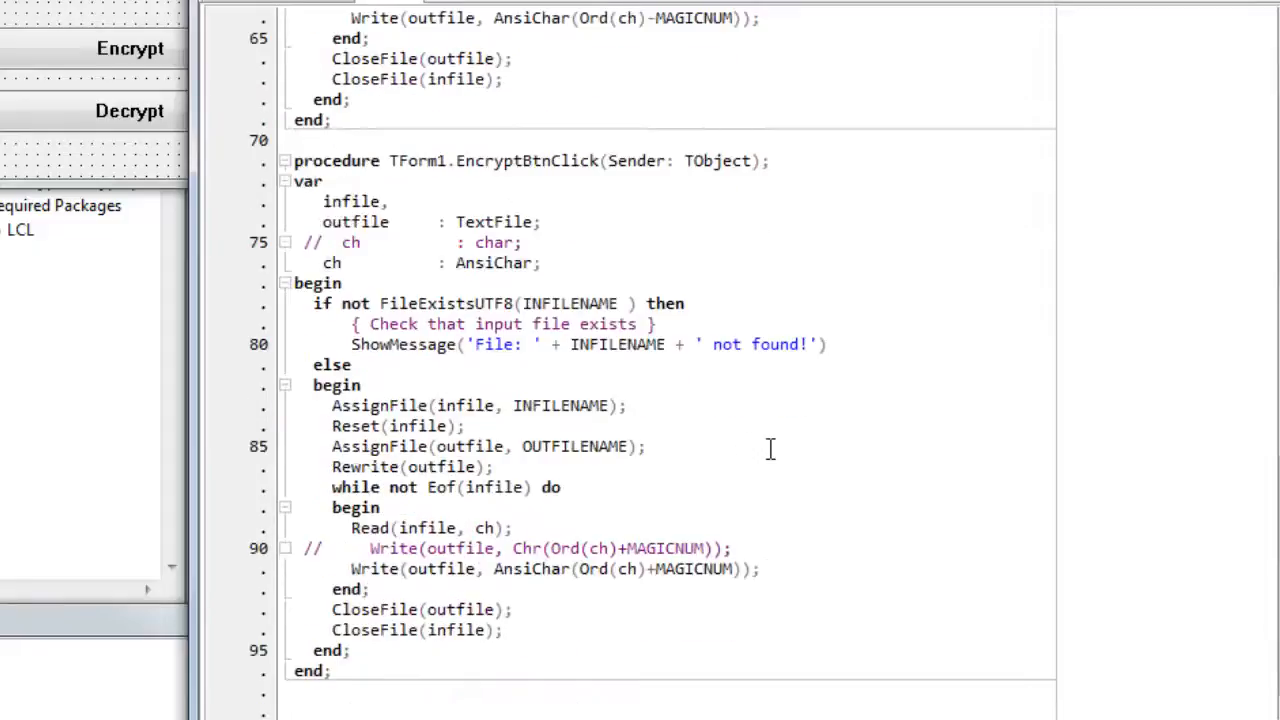
scroll("down", 3)
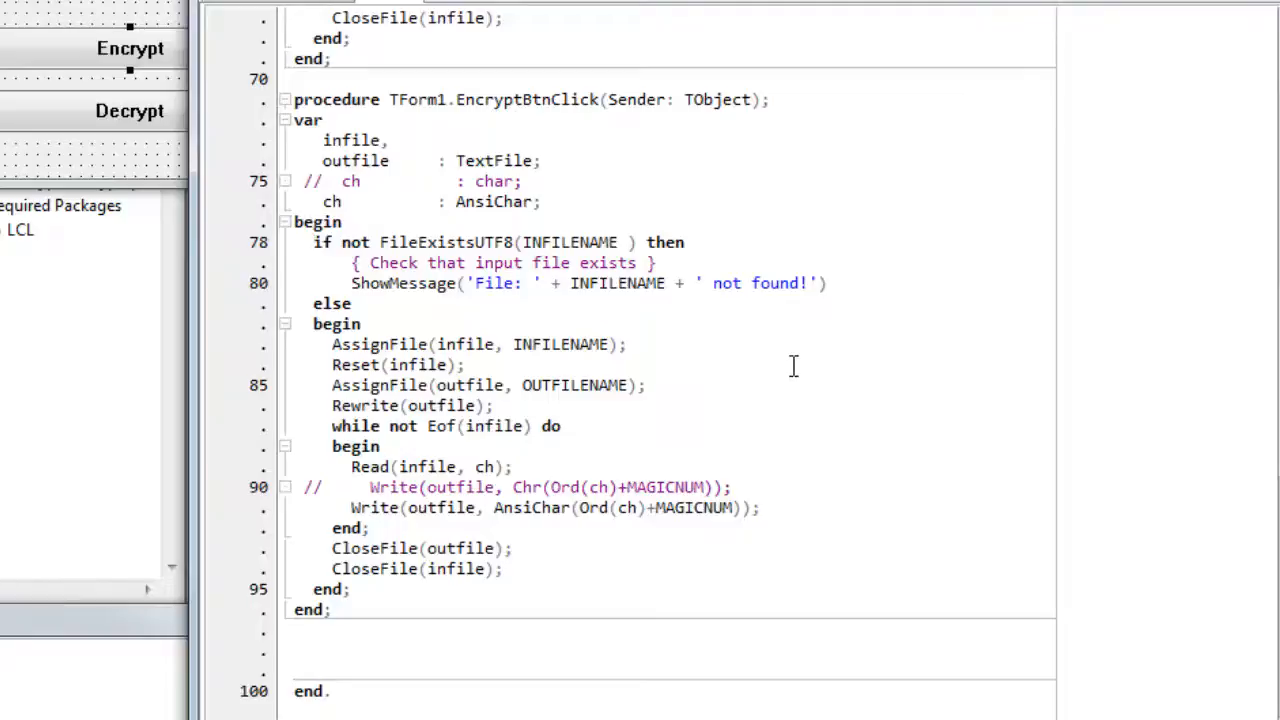
mouse_move(760, 372)
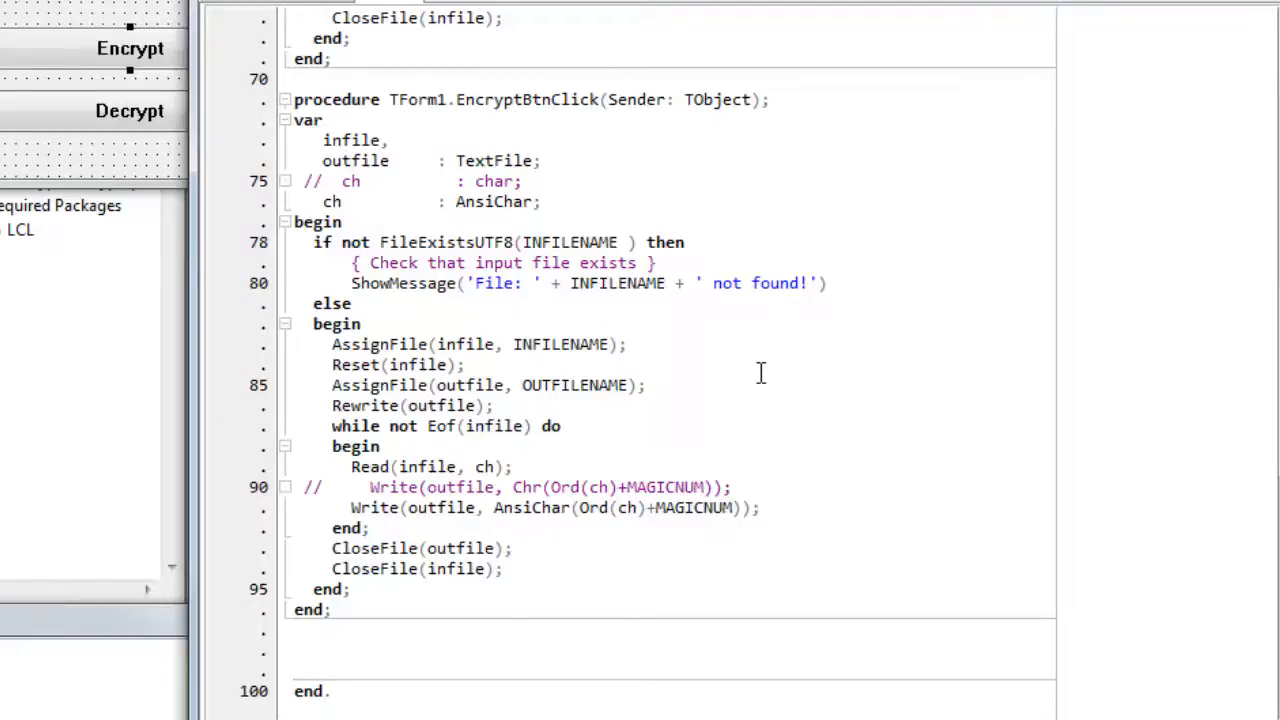
scroll("up", 3)
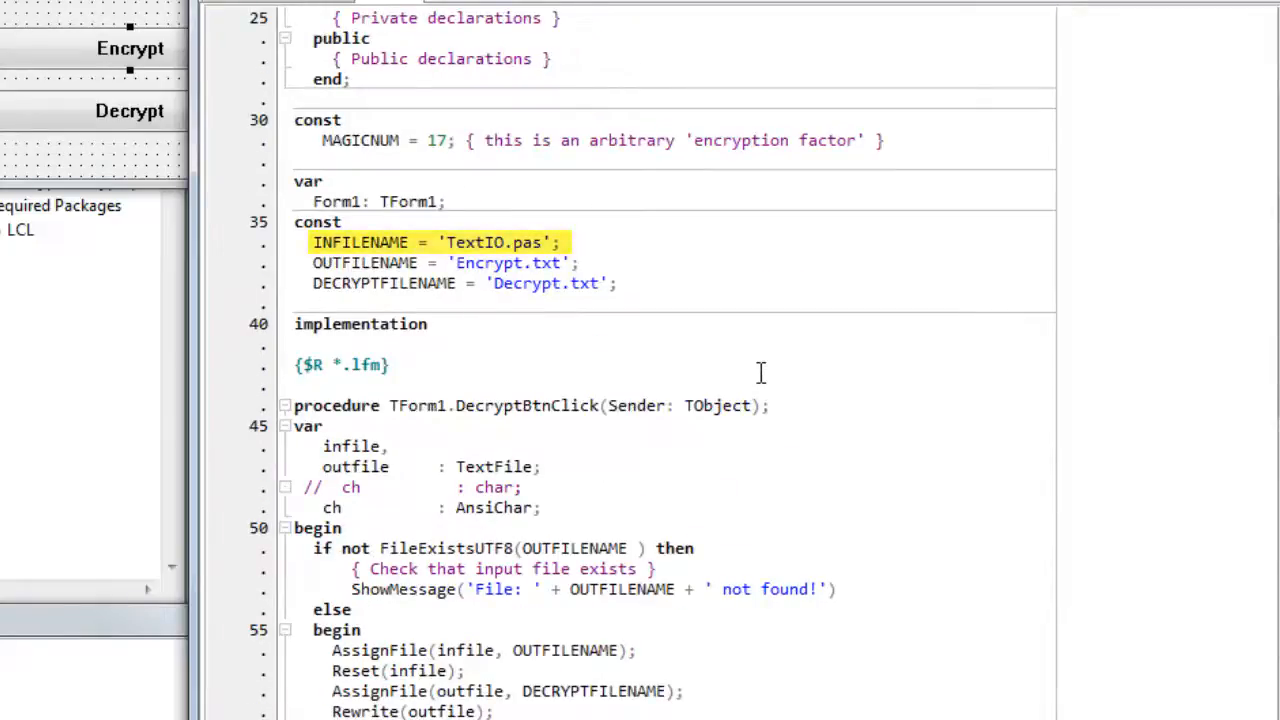
scroll("down", 3)
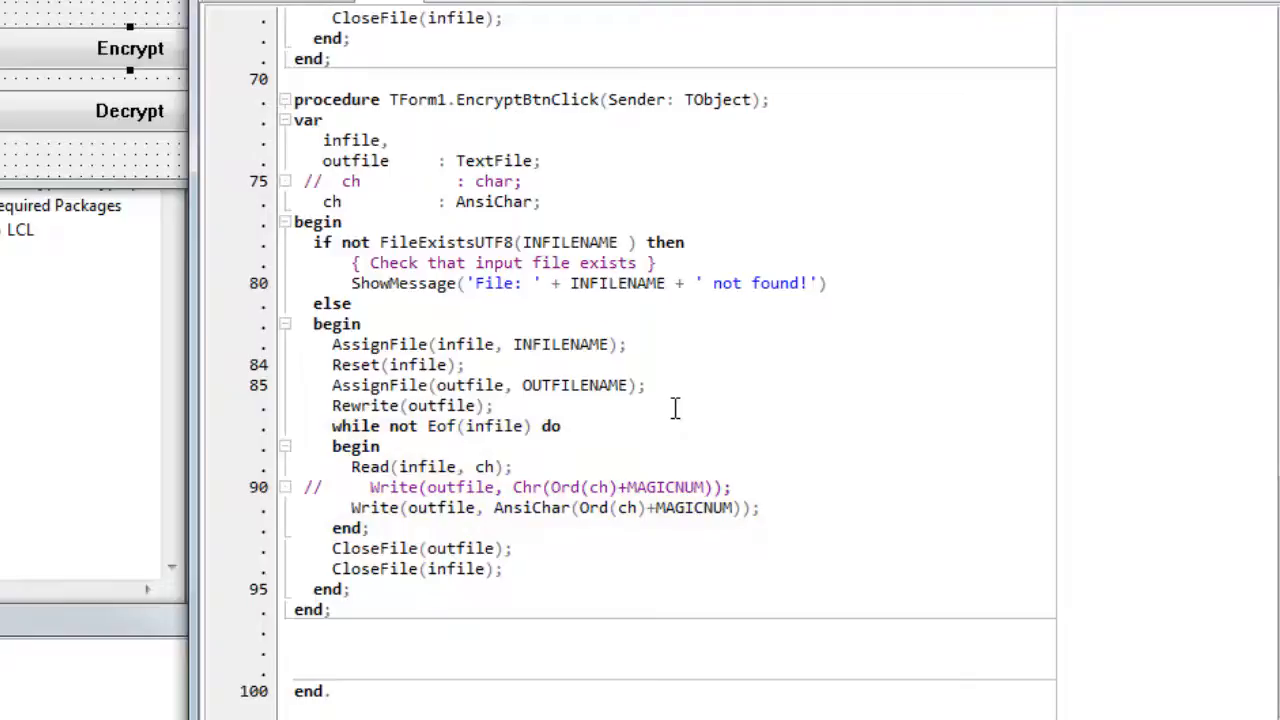
double_click(430, 466)
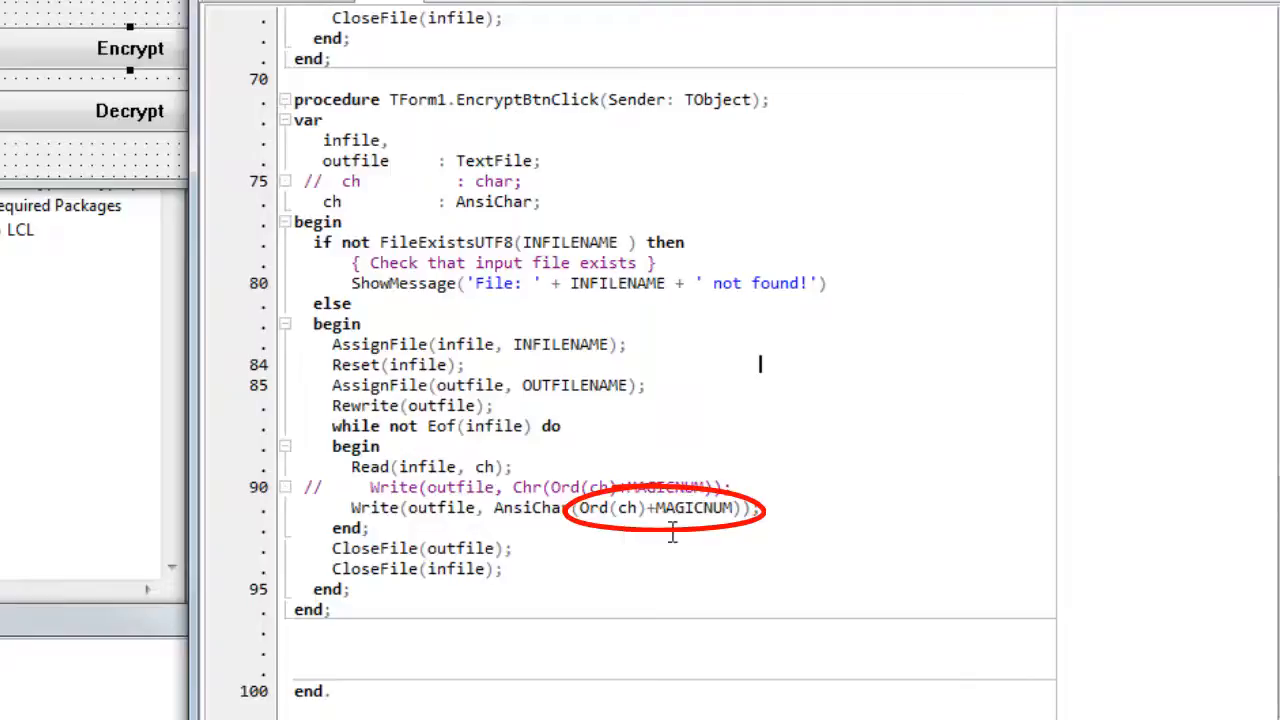
mouse_move(688, 508)
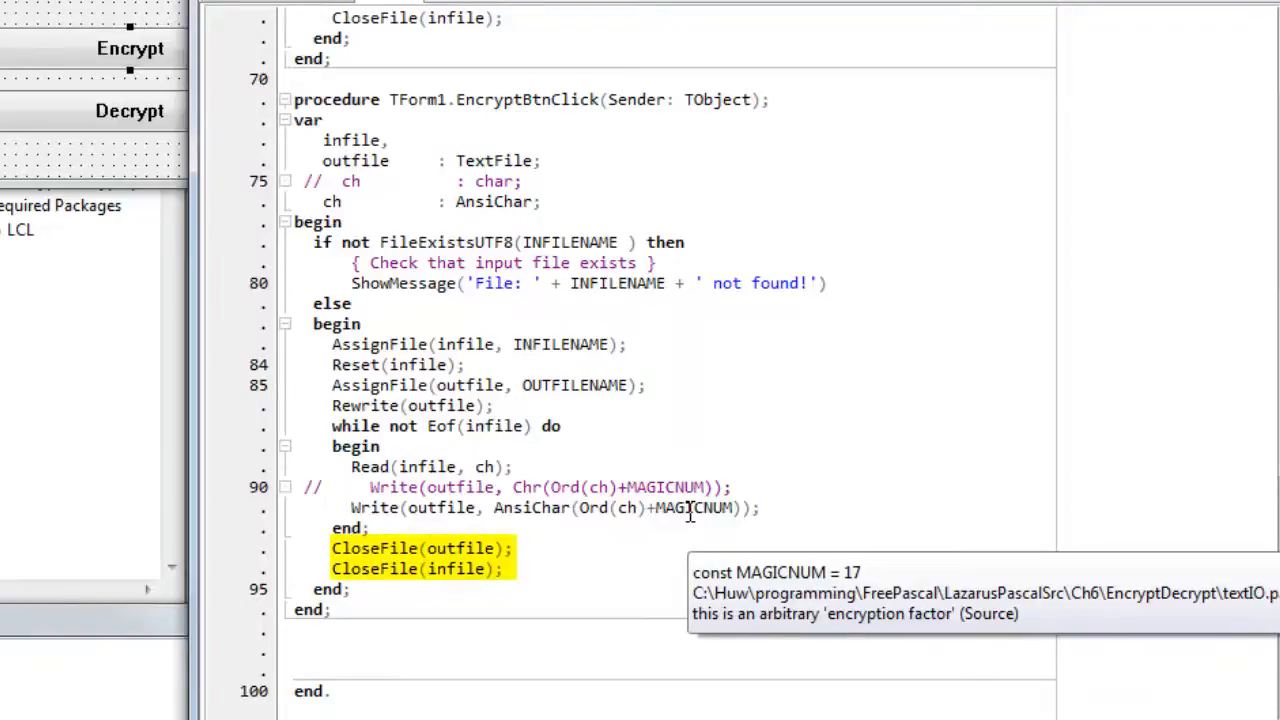
scroll("up", 3)
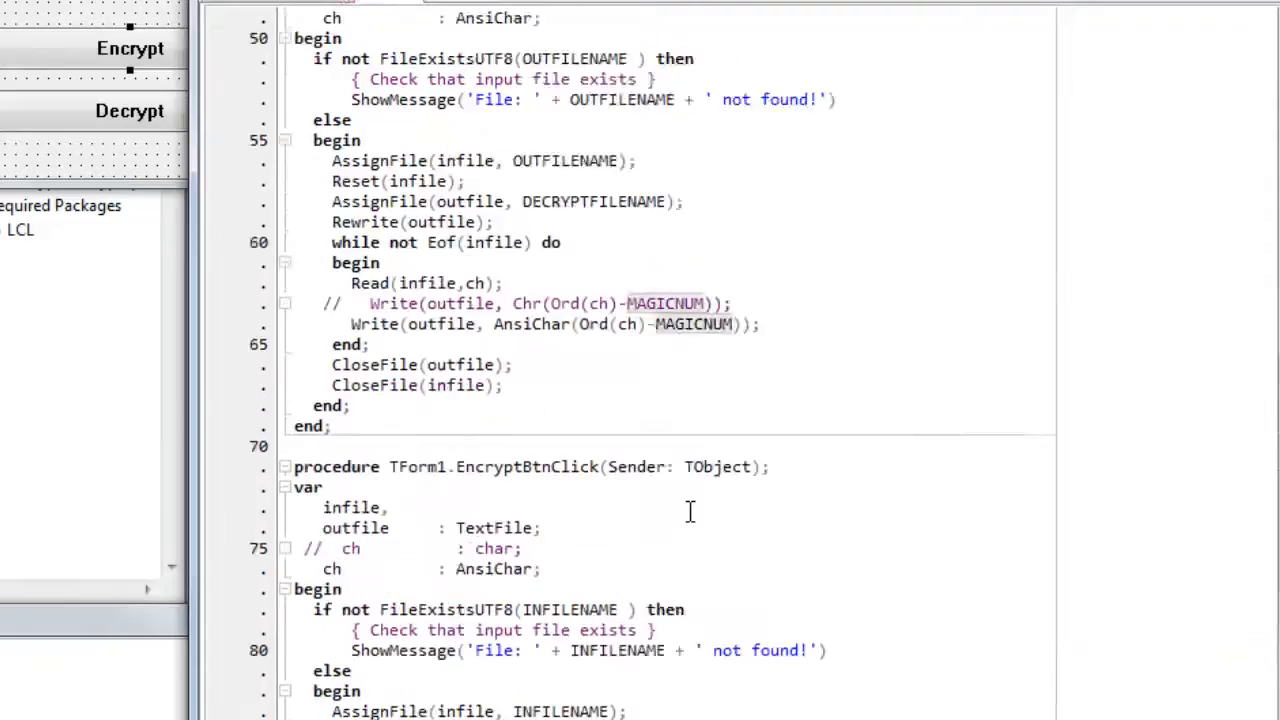
scroll("up", 3)
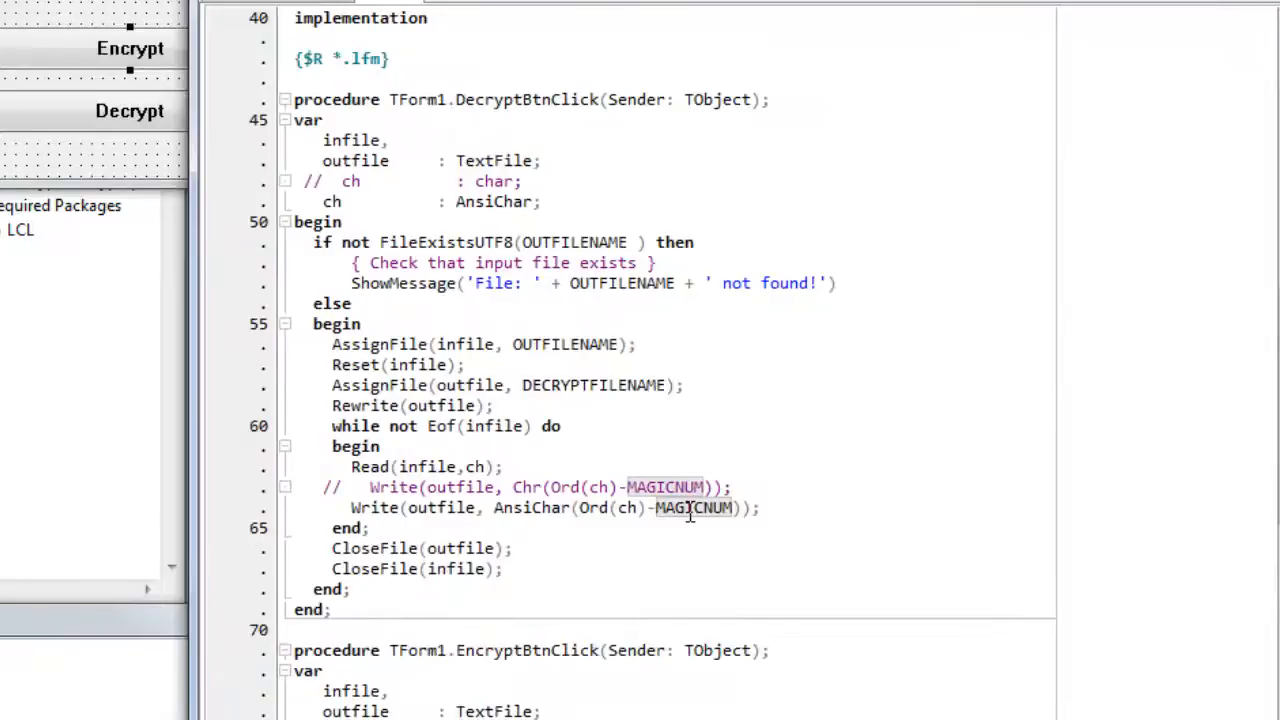
mouse_move(718, 401)
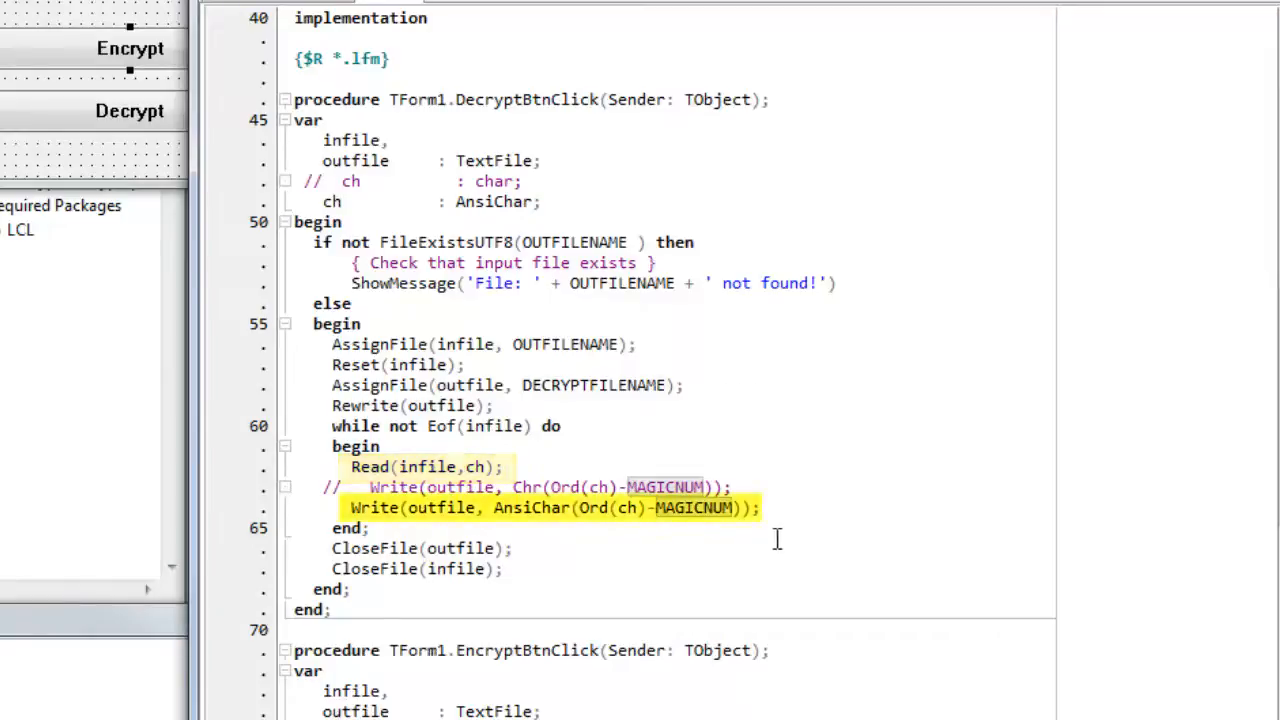
mouse_move(690, 507)
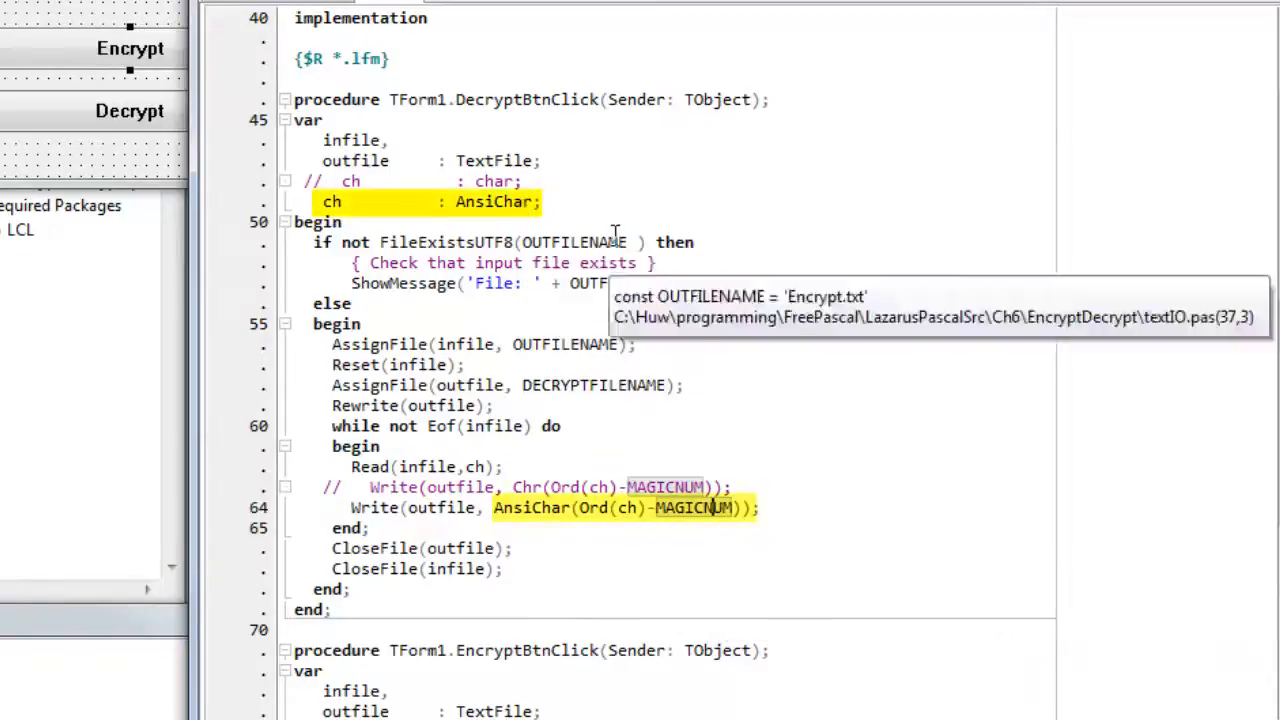
mouse_move(770, 320)
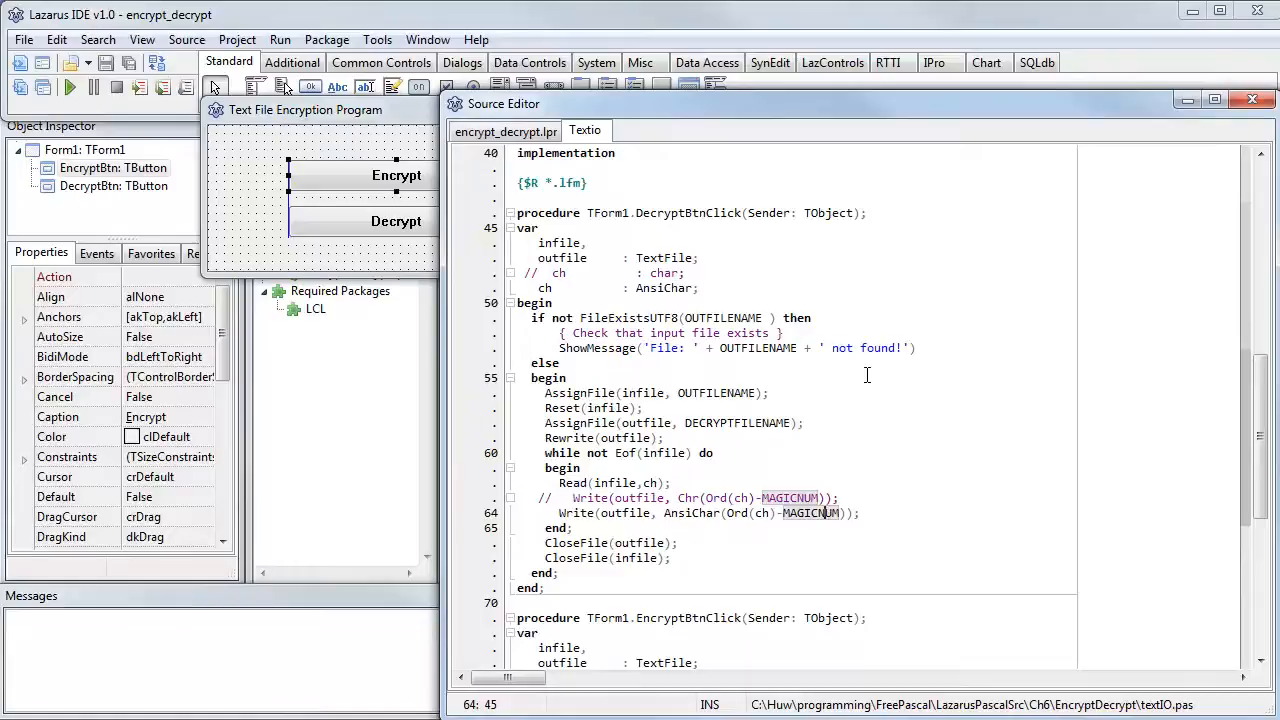
Step: Build and run encrypt_decrypt, then drag the Text File Encryption Program window to the centre
left_click(875, 408)
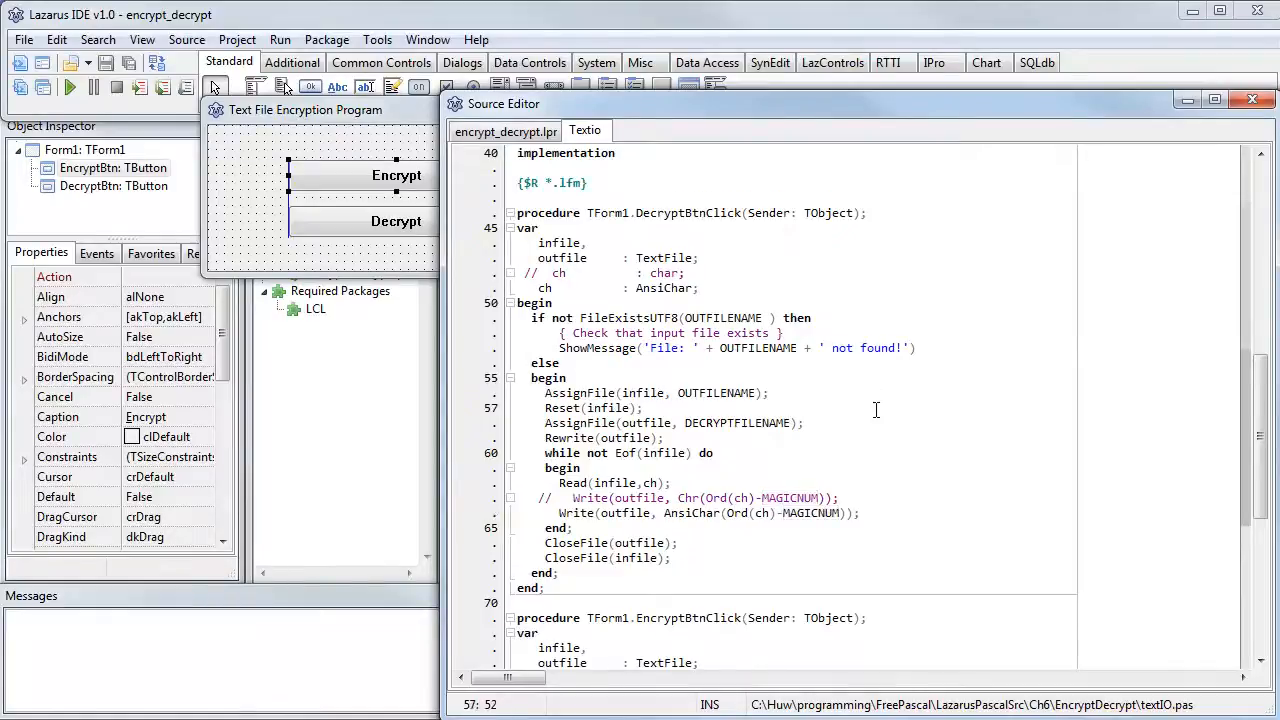
scroll("up", 3)
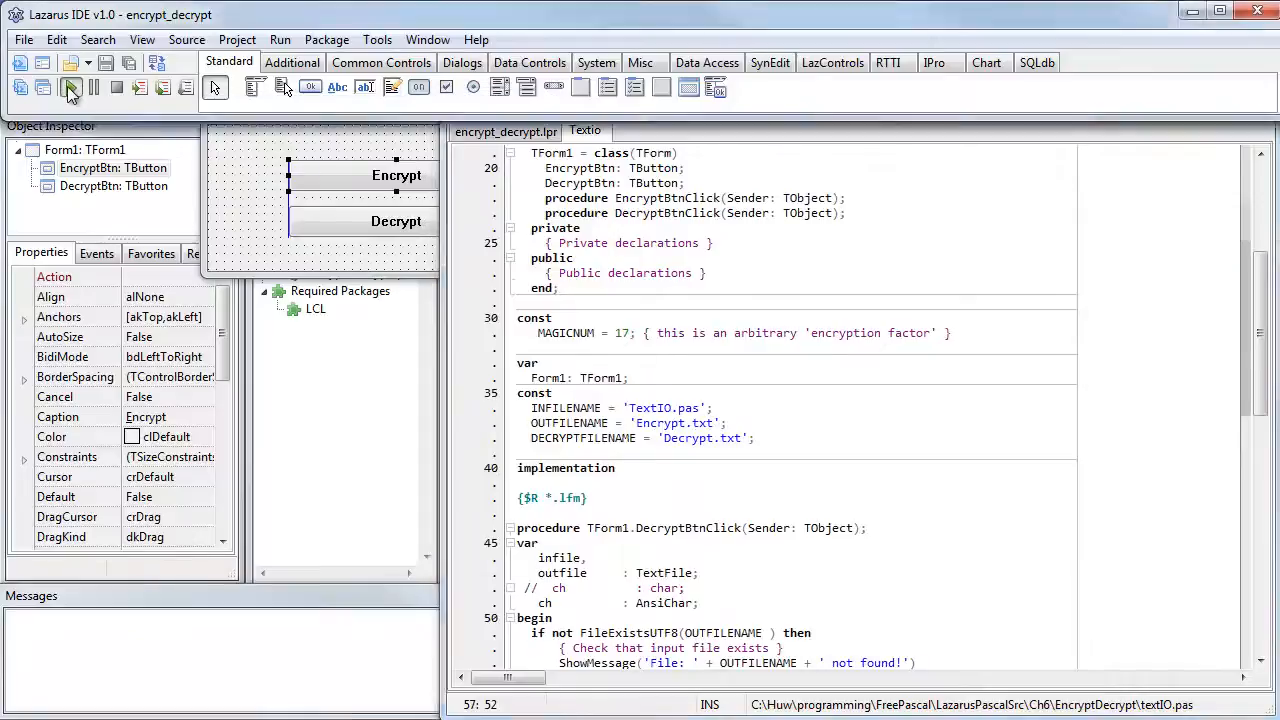
left_click(70, 88)
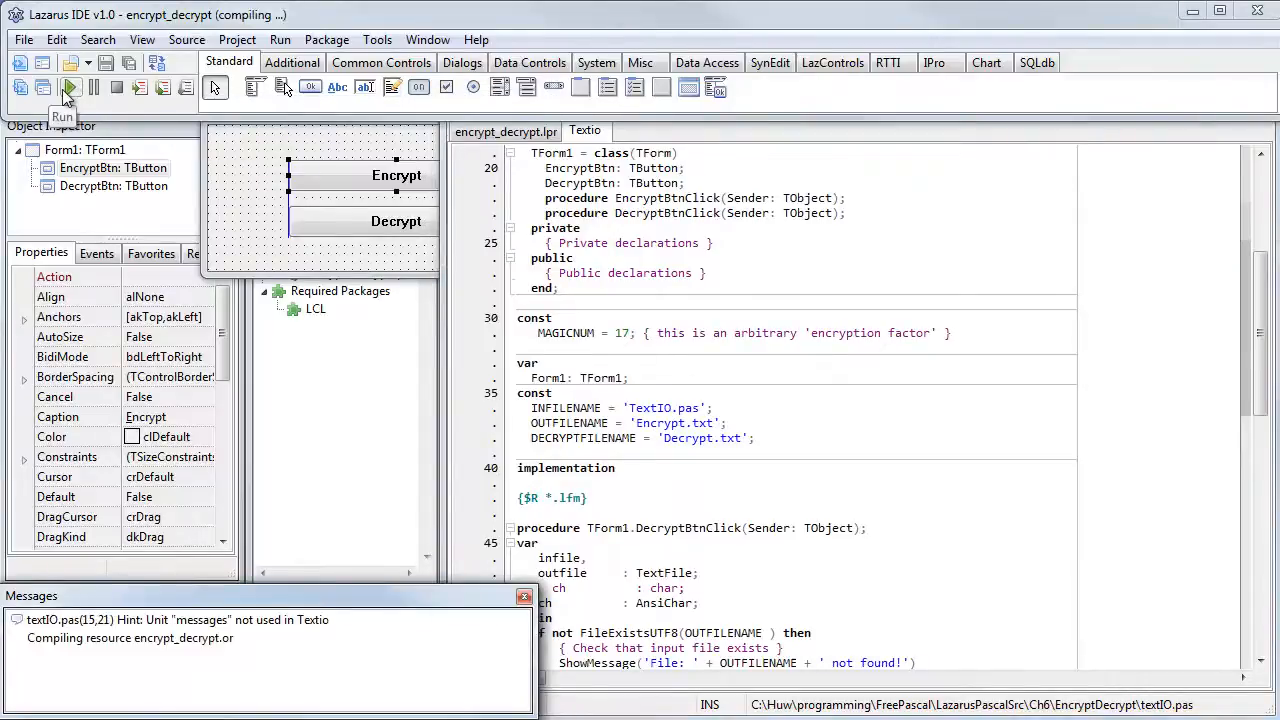
left_click(70, 88)
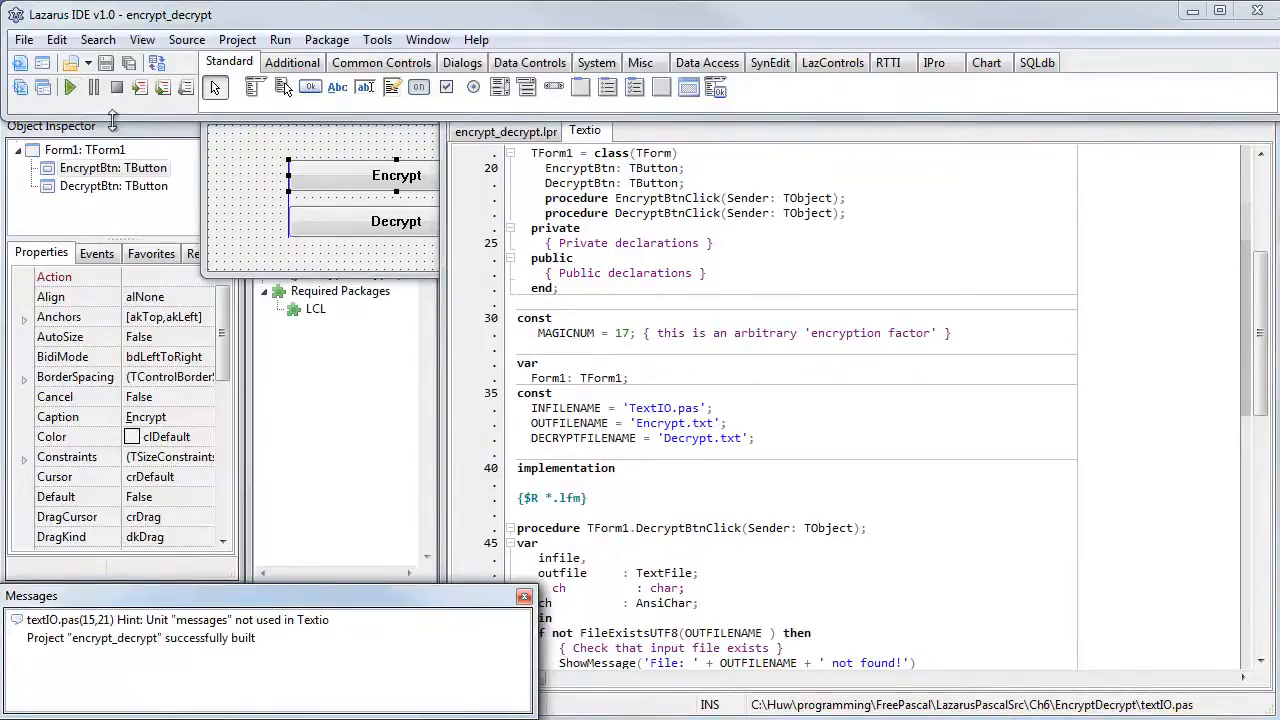
left_click(70, 88)
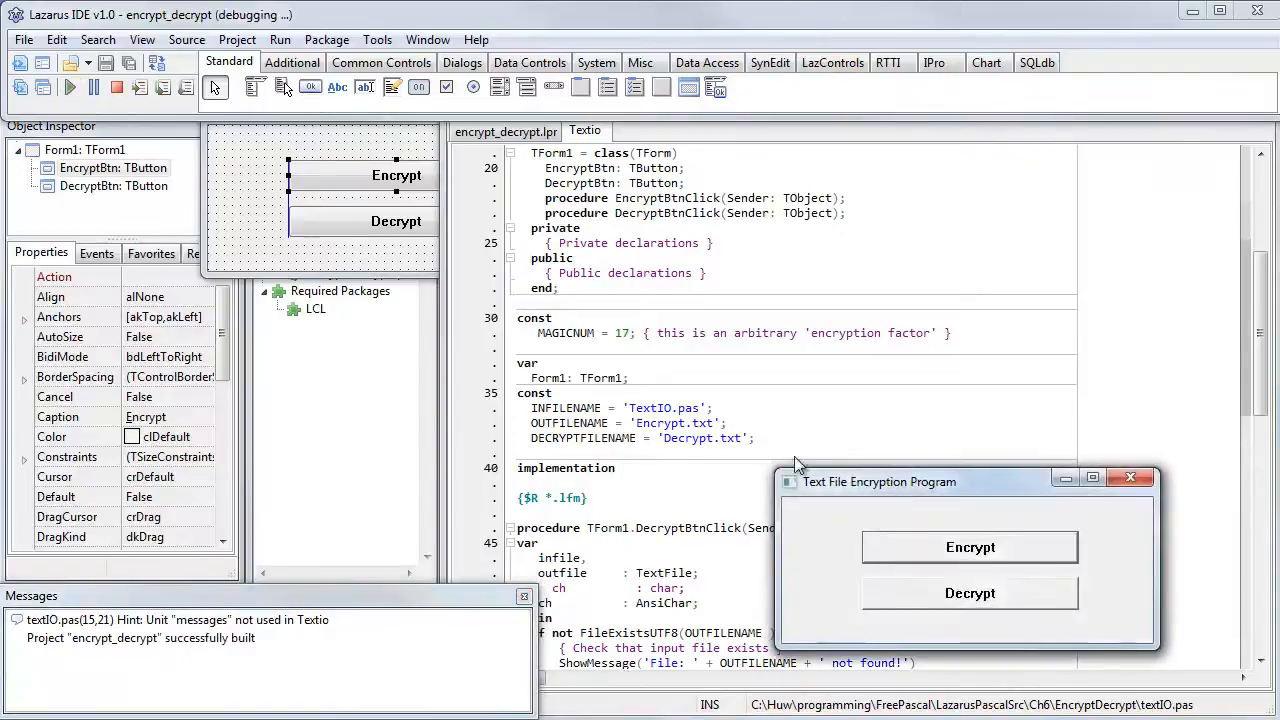
left_click_drag(880, 481, 686, 289)
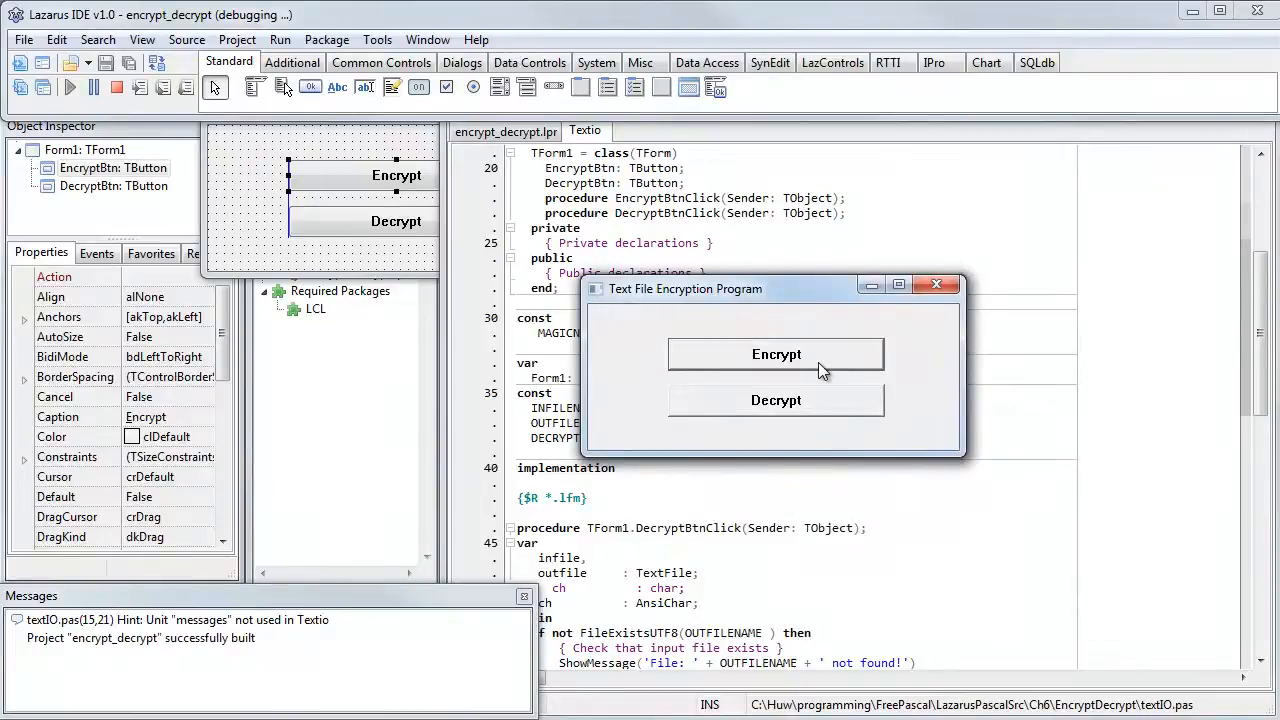
mouse_move(917, 479)
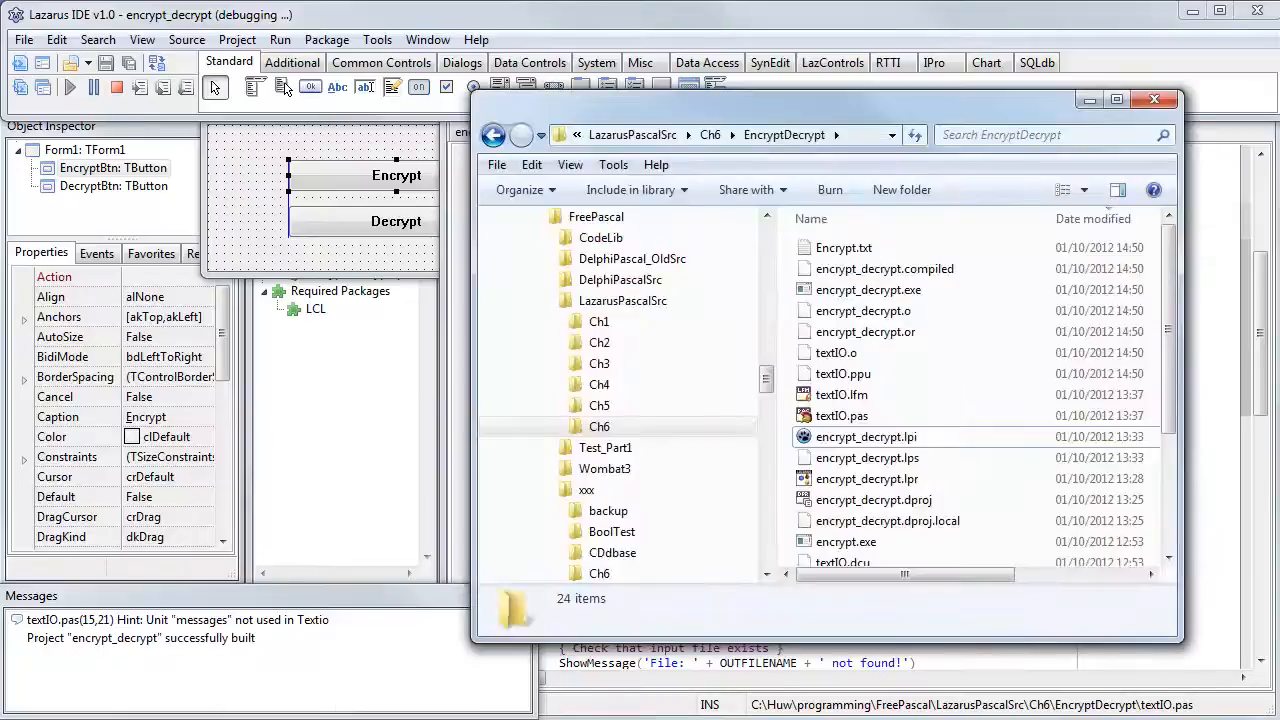
mouse_move(843, 247)
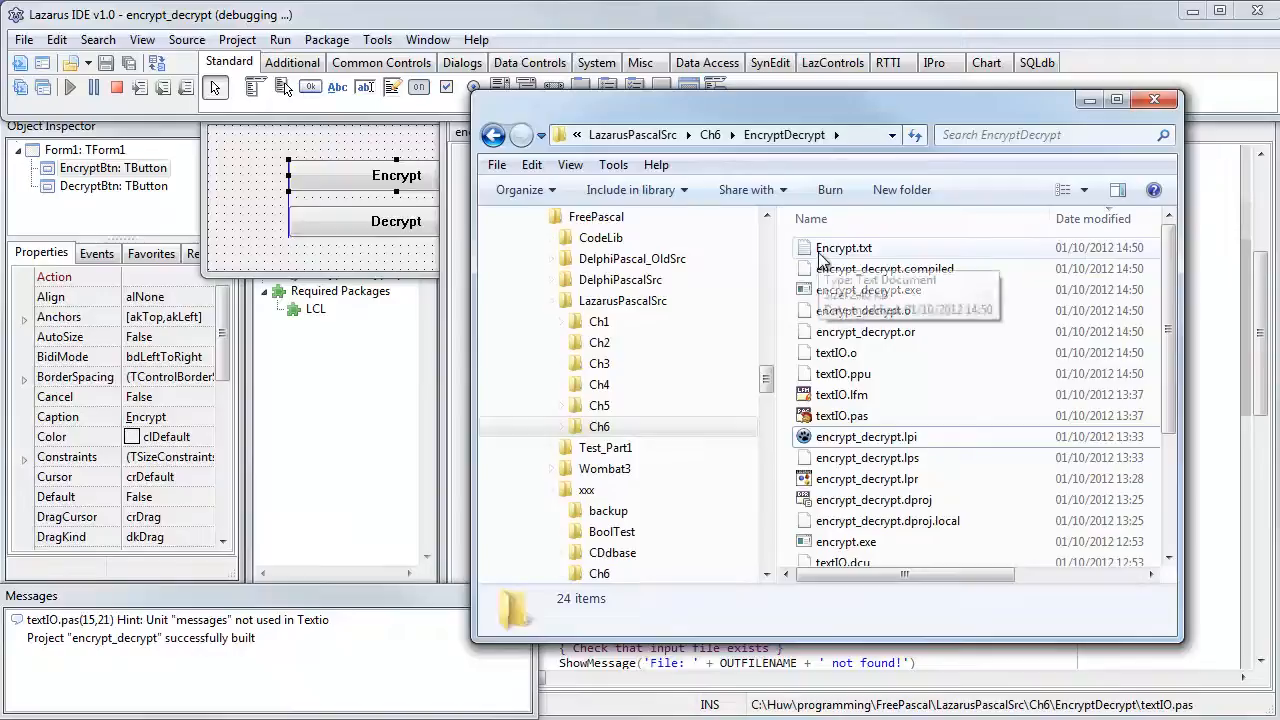
Step: Open Encrypt.txt from the EncryptDecrypt folder in Notepad to view its garbled contents
double_click(843, 247)
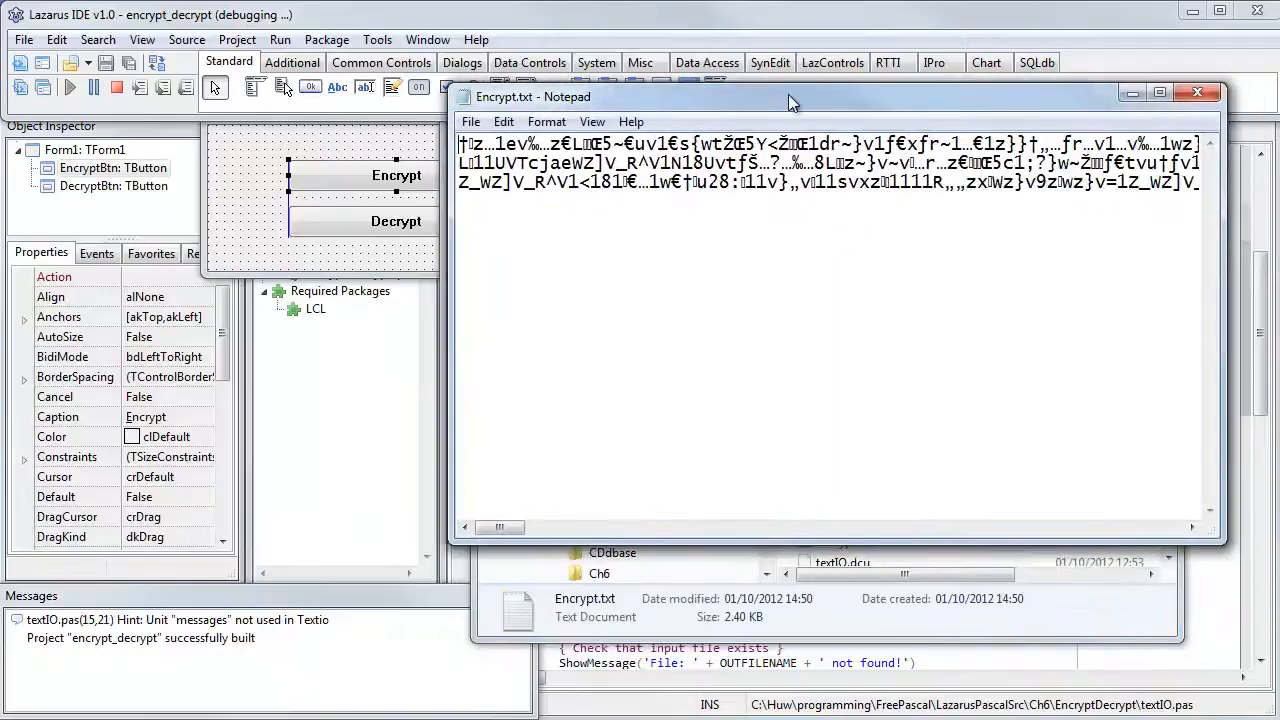
mouse_move(835, 95)
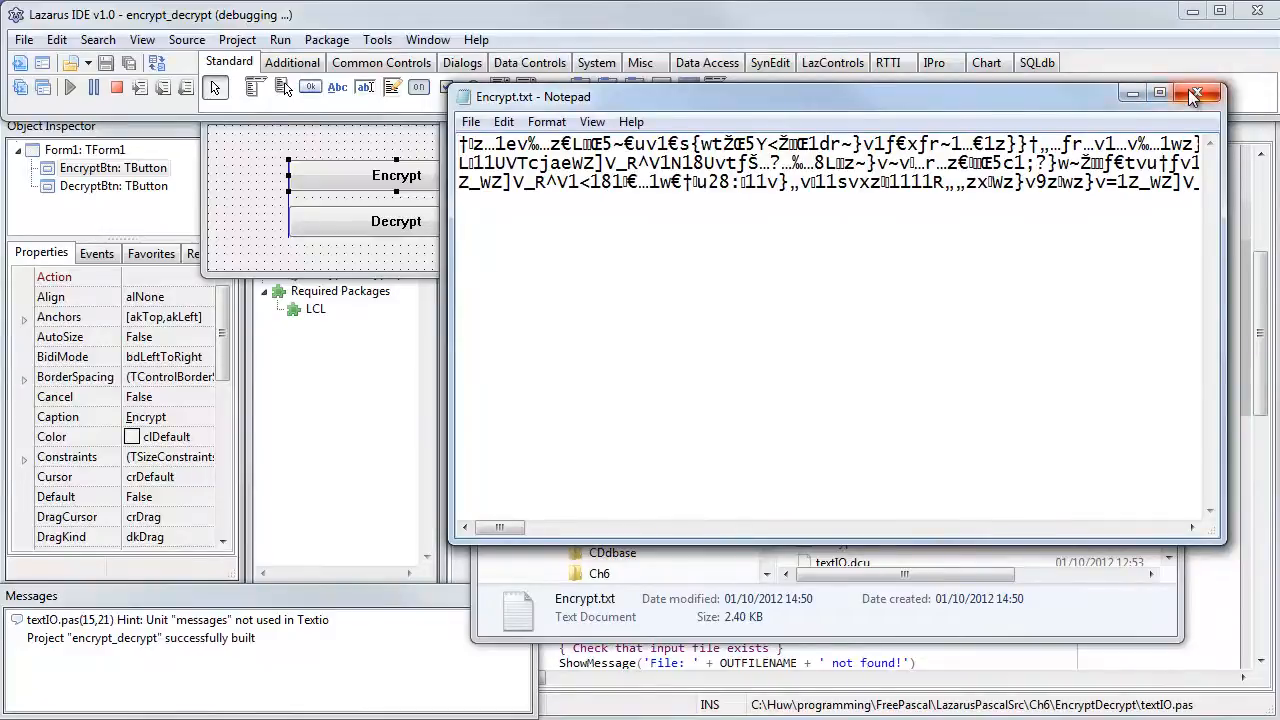
mouse_move(1199, 94)
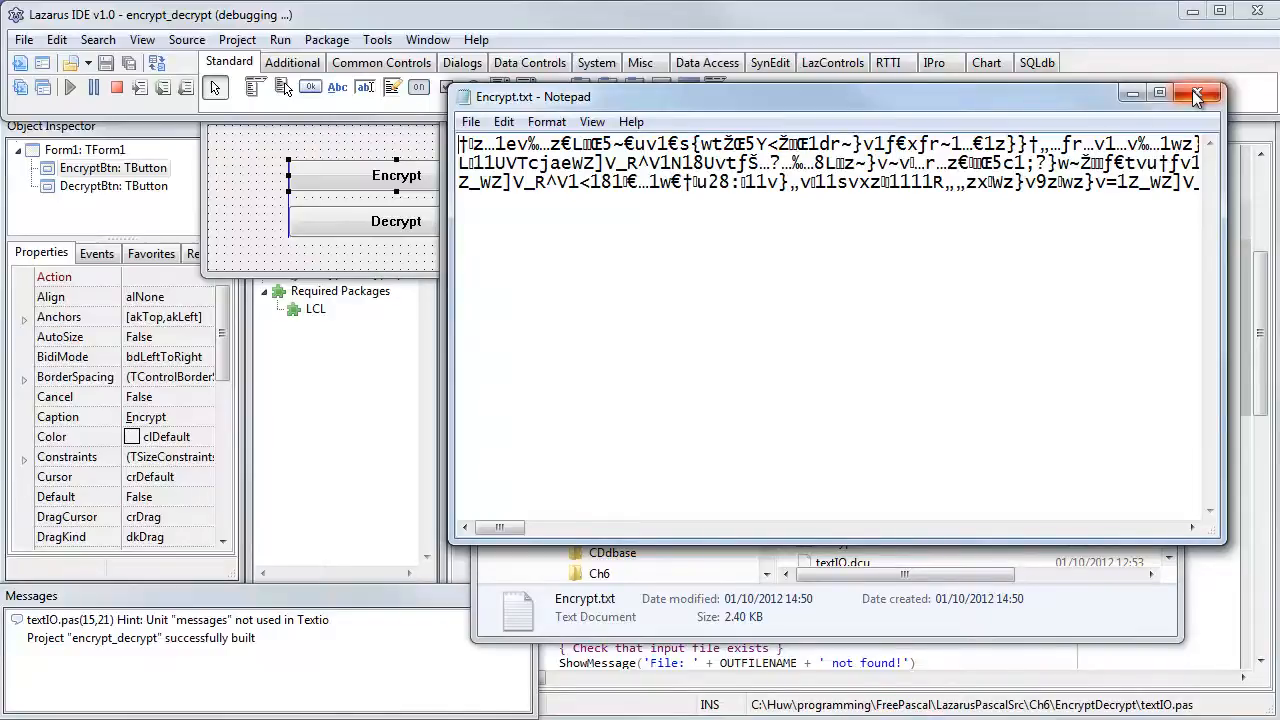
Step: Close the encrypted file, run Decrypt to produce Decrypt.txt, and scroll through its readable source
left_click(1198, 94)
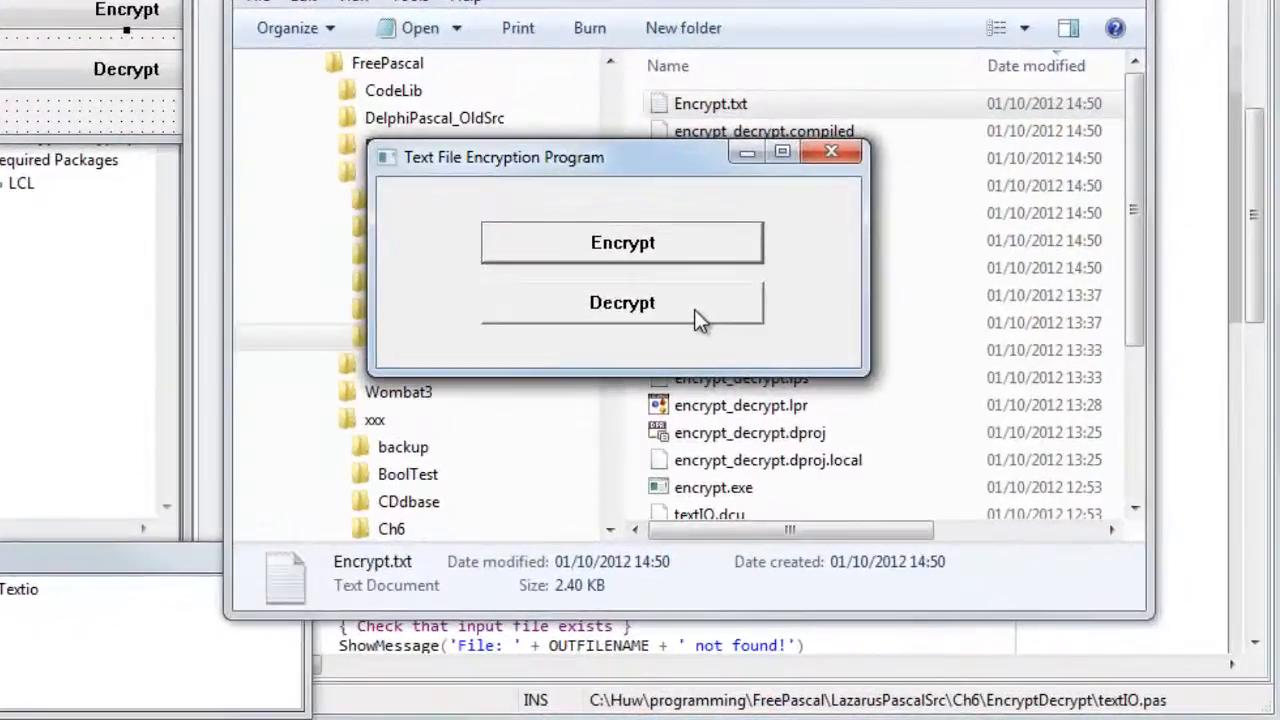
left_click(622, 302)
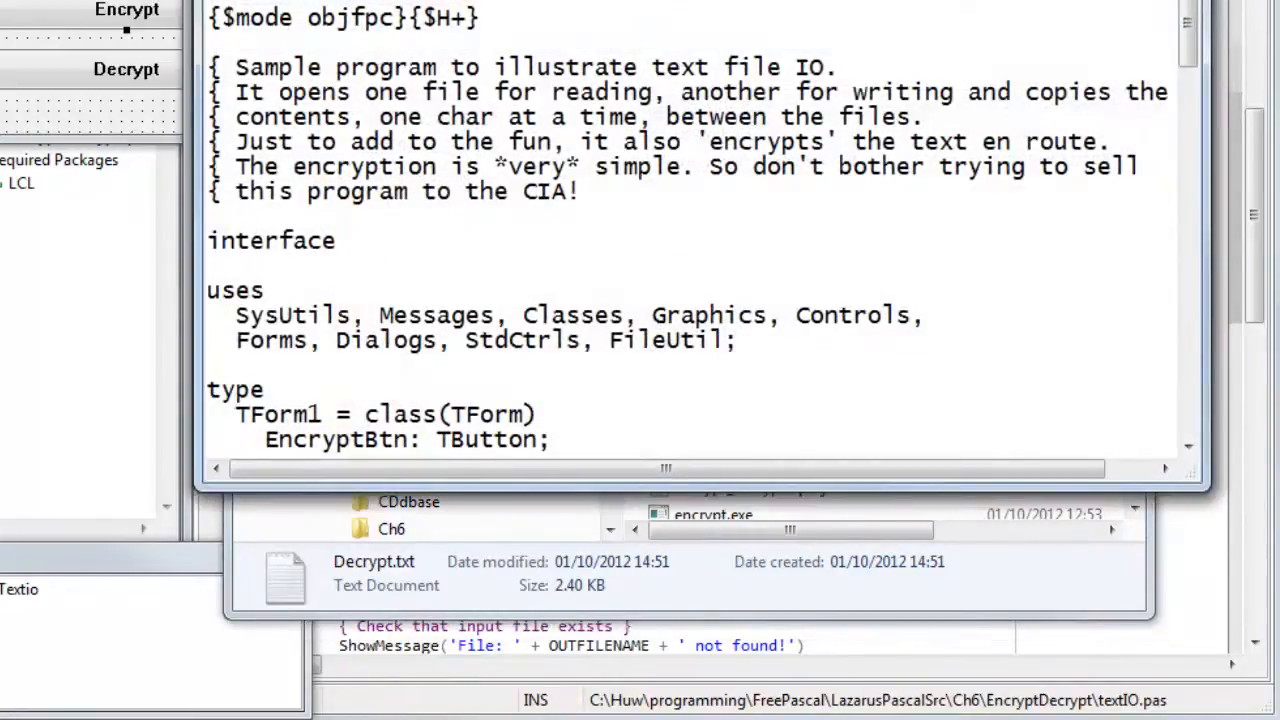
scroll("down", 3)
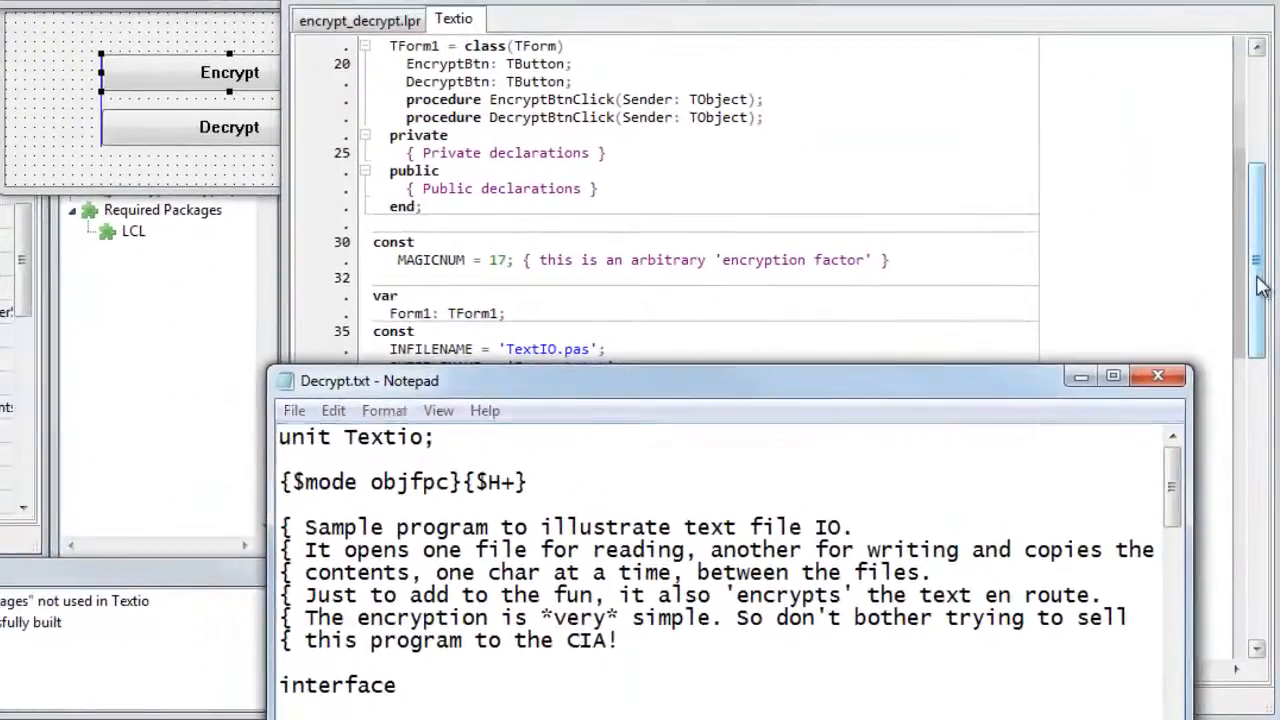
scroll("up", 3)
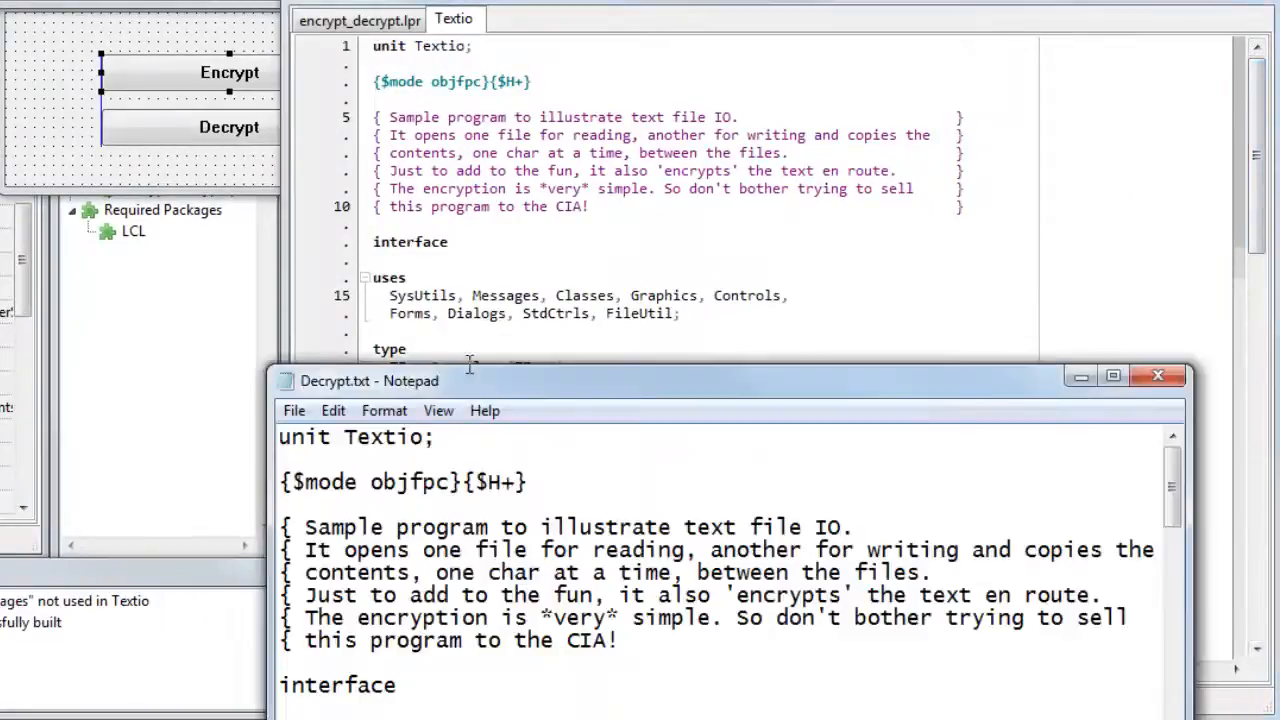